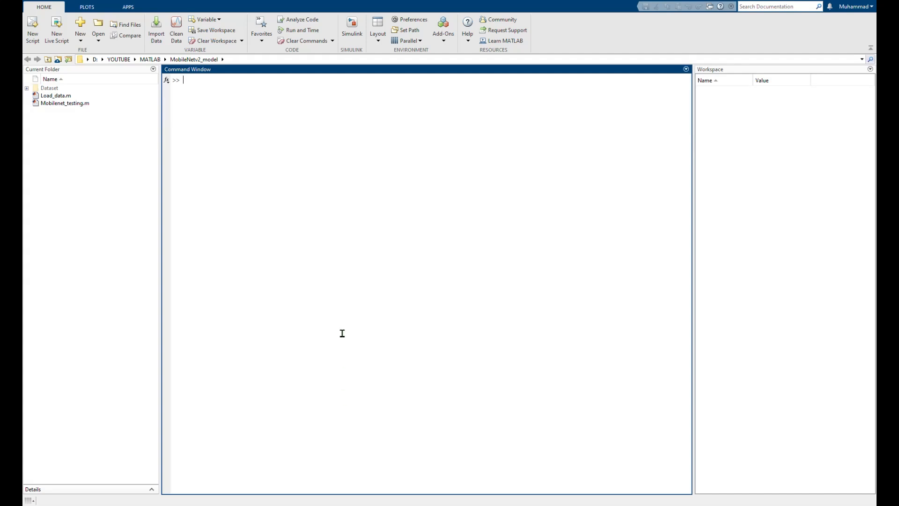
{"action": "mouse_move", "coordinate": [341, 323]}
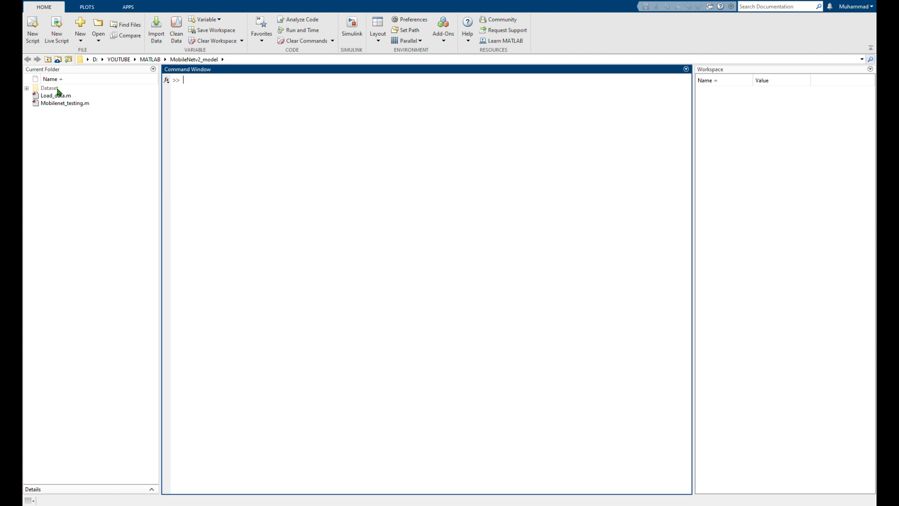
Browse the Dataset folder structure: Training, Validation and Testing with their class subfolders and images.
{"action": "left_click", "coordinate": [57, 95]}
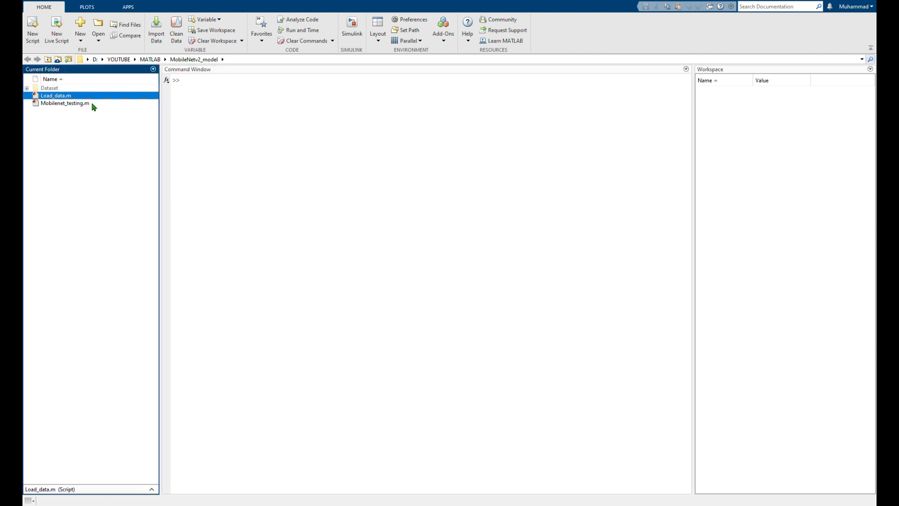
{"action": "mouse_move", "coordinate": [131, 106]}
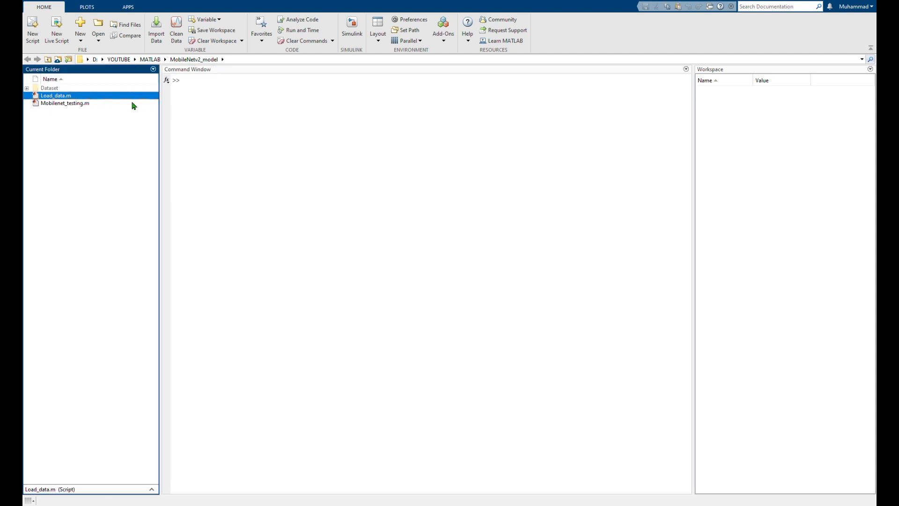
{"action": "mouse_move", "coordinate": [254, 136]}
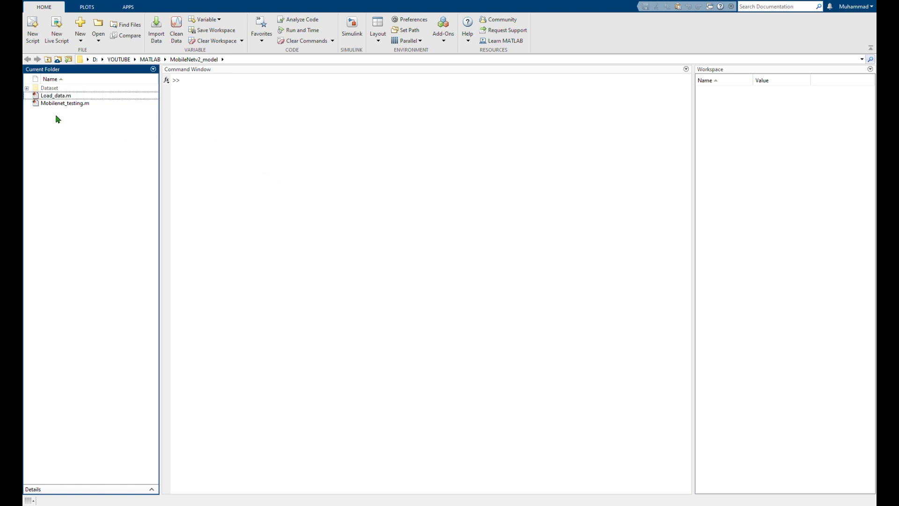
{"action": "left_click", "coordinate": [26, 88]}
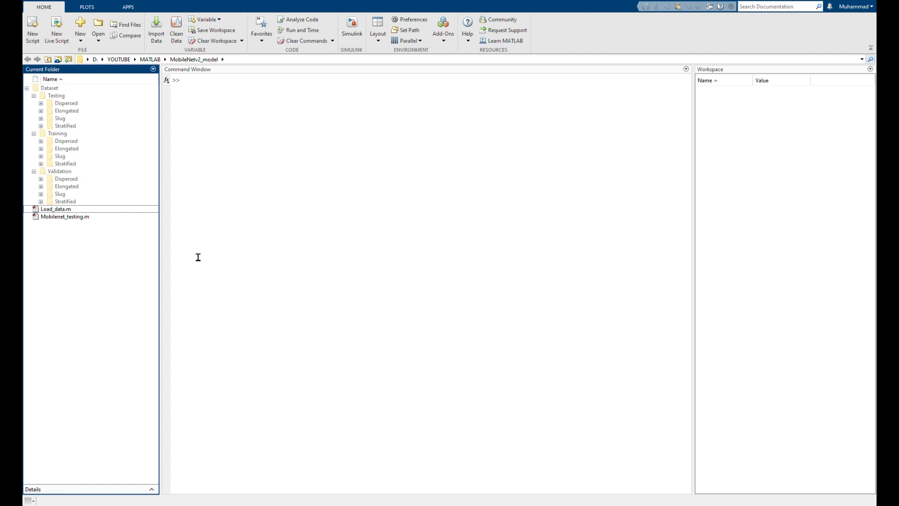
{"action": "left_click", "coordinate": [56, 96]}
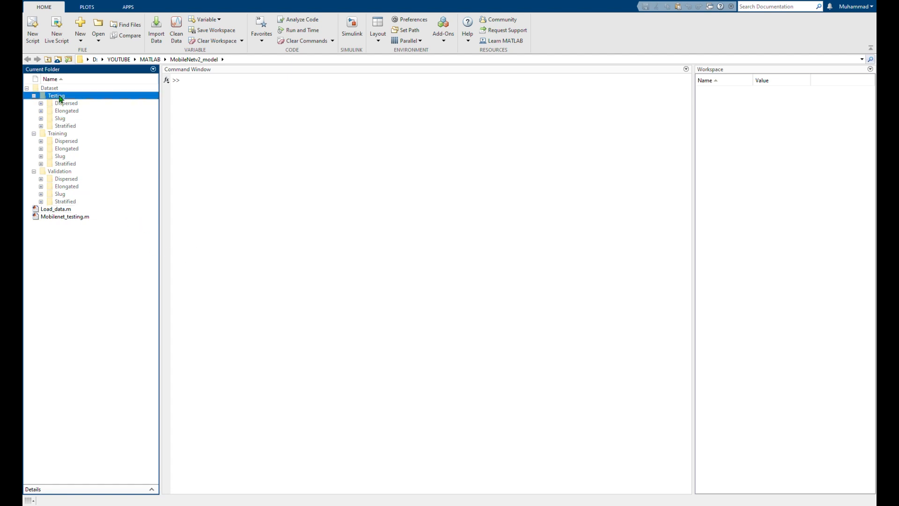
{"action": "left_click", "coordinate": [59, 171]}
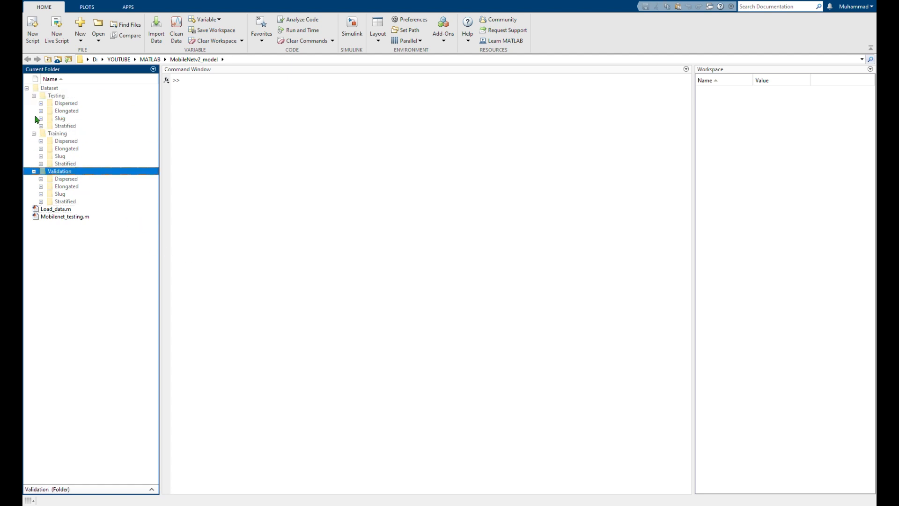
{"action": "left_click", "coordinate": [66, 111]}
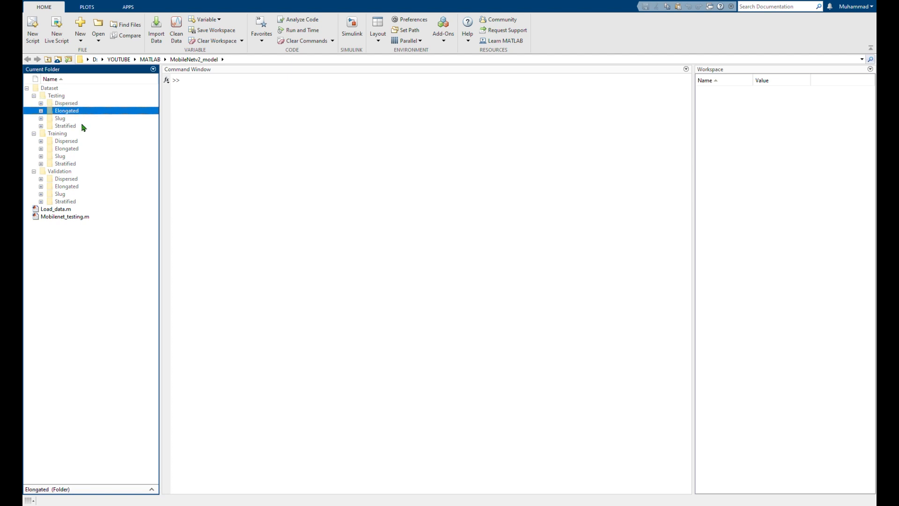
{"action": "left_click", "coordinate": [65, 141]}
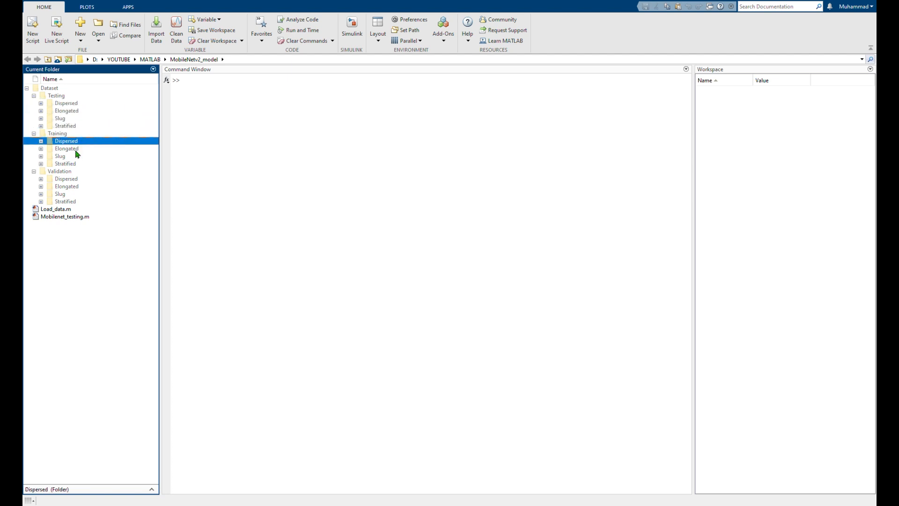
{"action": "left_click", "coordinate": [66, 178]}
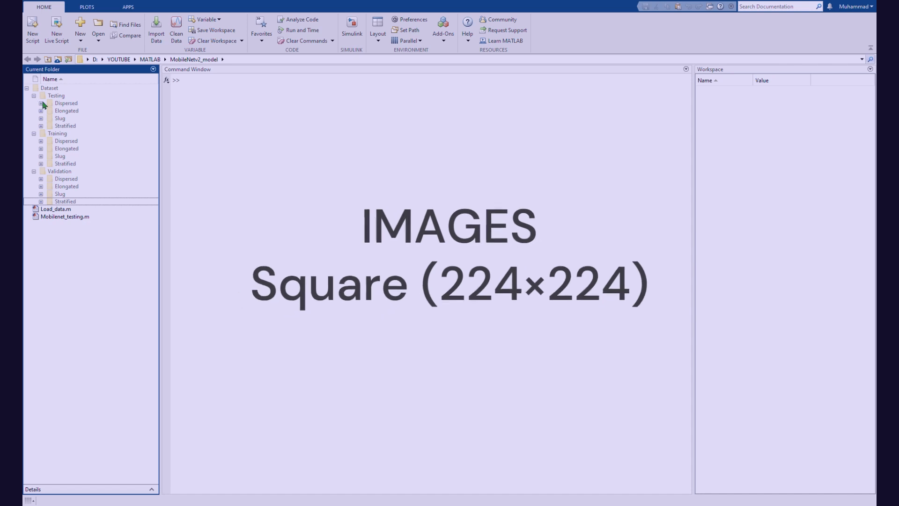
{"action": "left_click", "coordinate": [41, 103]}
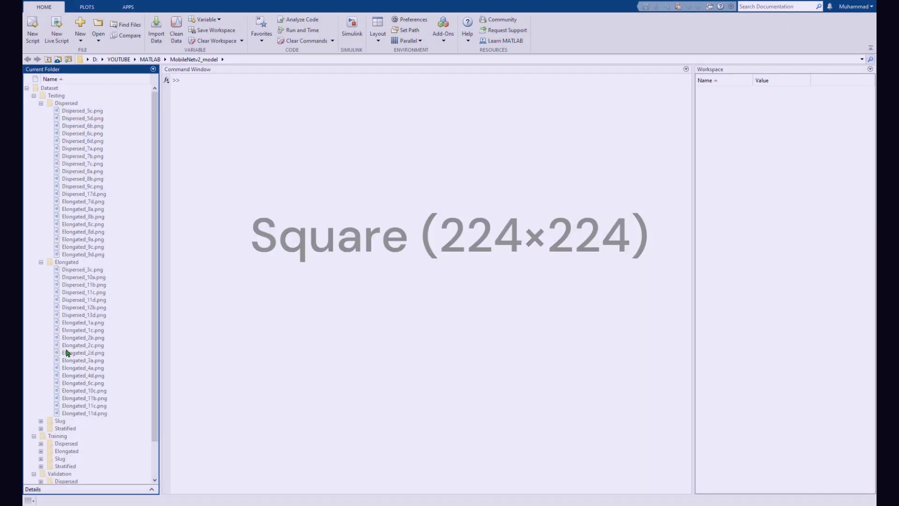
{"action": "left_click", "coordinate": [26, 88]}
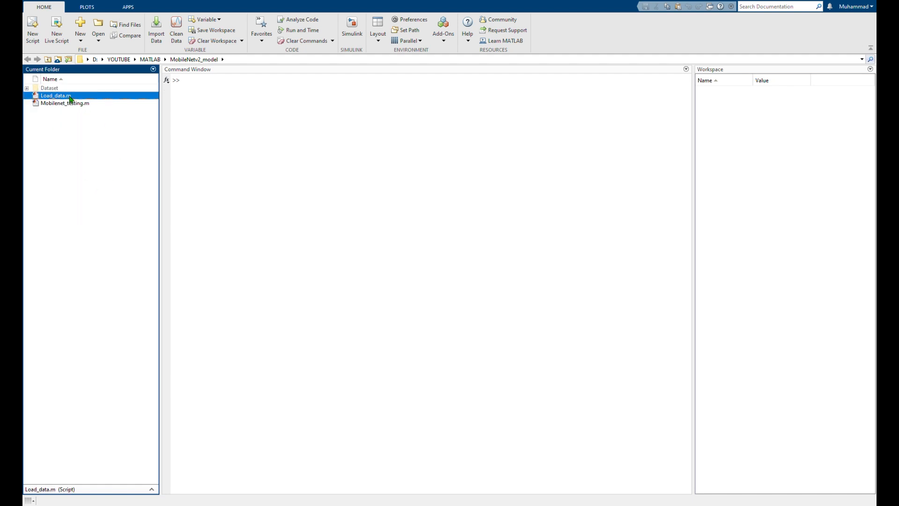
Review Load_data.m's directory and datastore lines, run it to create trainData, valData and testData.
{"action": "double_click", "coordinate": [56, 95]}
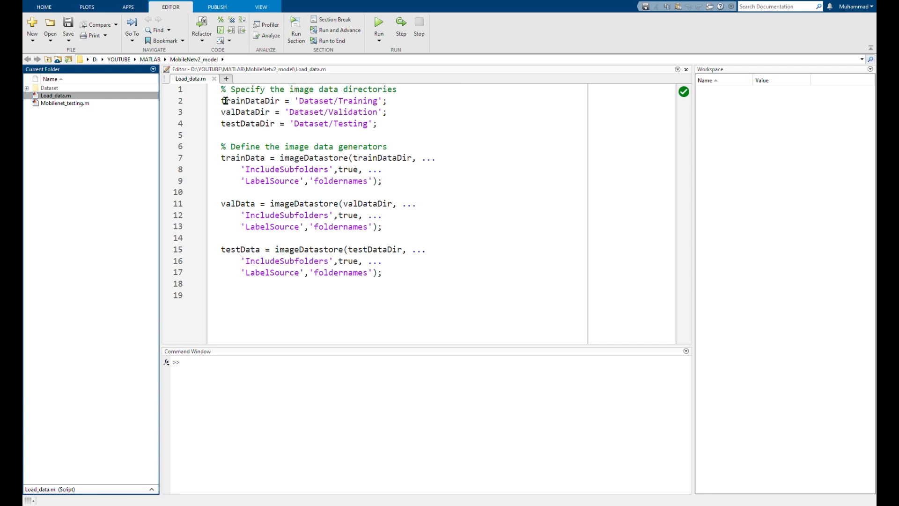
{"action": "left_click_drag", "start_coordinate": [221, 89], "coordinate": [305, 111]}
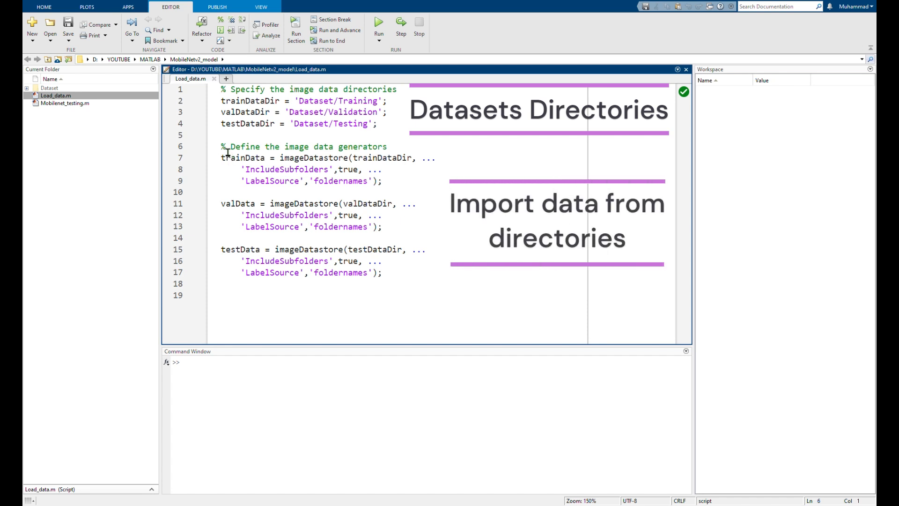
{"action": "left_click_drag", "start_coordinate": [221, 146], "coordinate": [384, 273]}
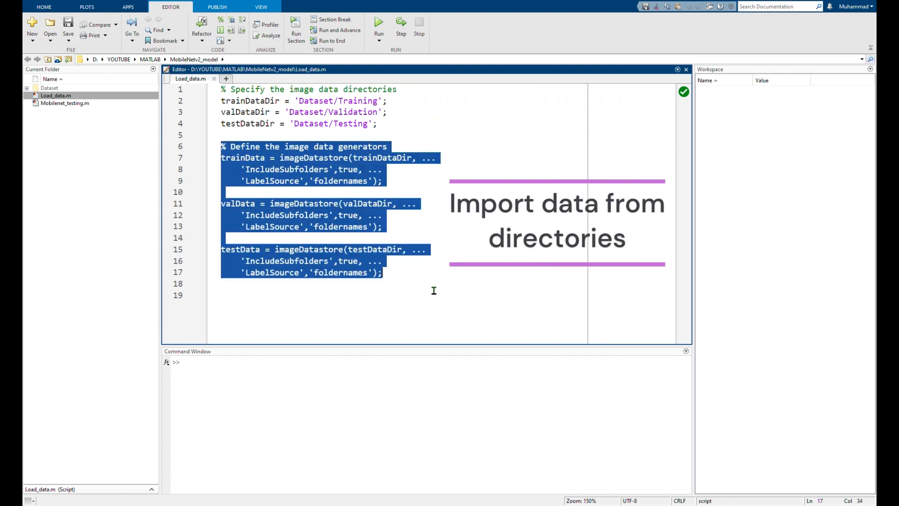
{"action": "left_click", "coordinate": [413, 290]}
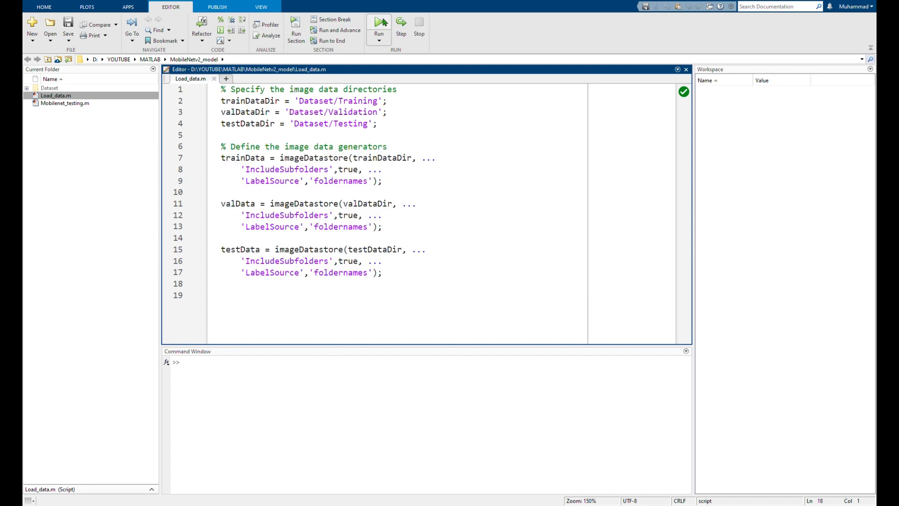
{"action": "left_click", "coordinate": [379, 22]}
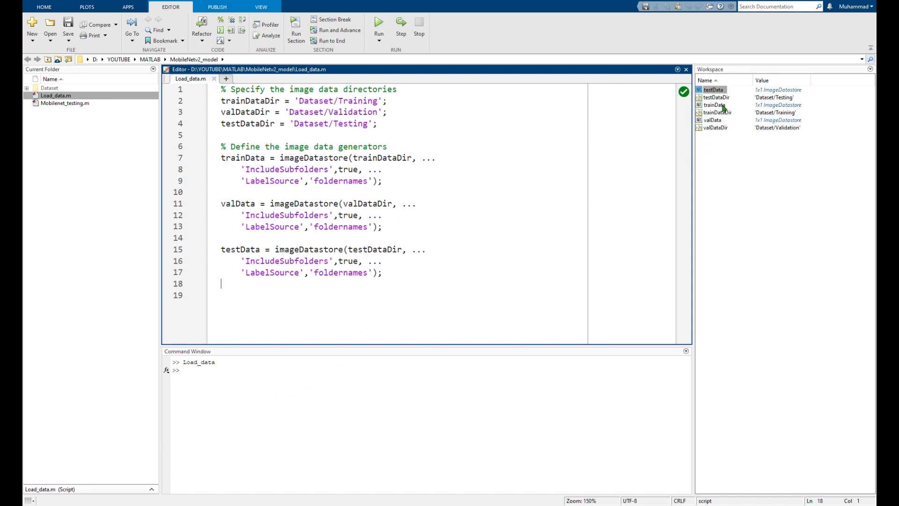
{"action": "left_click", "coordinate": [713, 119]}
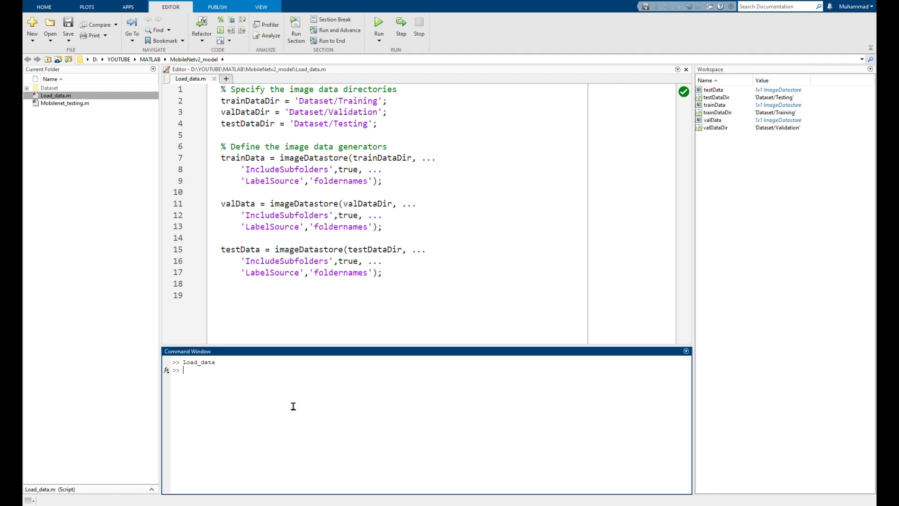
Launch deepNetworkDesigner and open the pretrained MobileNet-v2 from the full image networks list.
{"action": "type", "text": "deepNetworkDesi"}
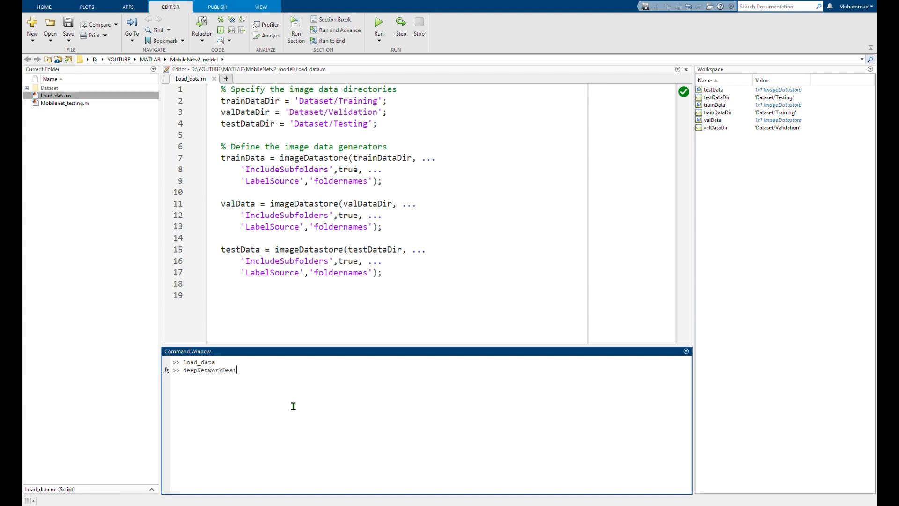
{"action": "key", "text": "enter"}
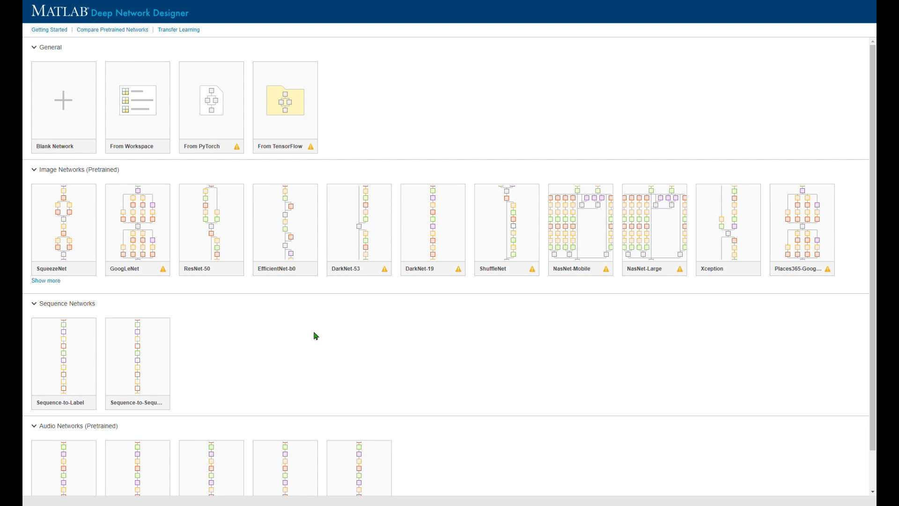
{"action": "mouse_move", "coordinate": [302, 323]}
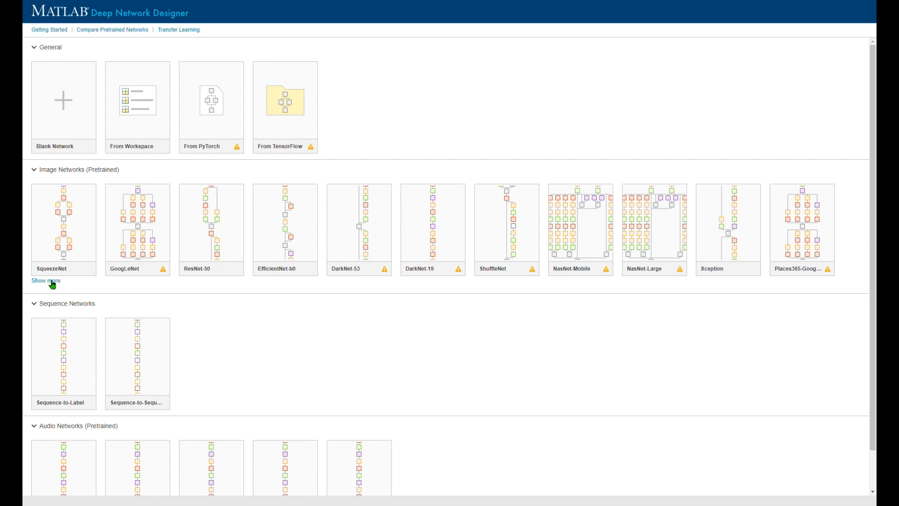
{"action": "left_click", "coordinate": [44, 281]}
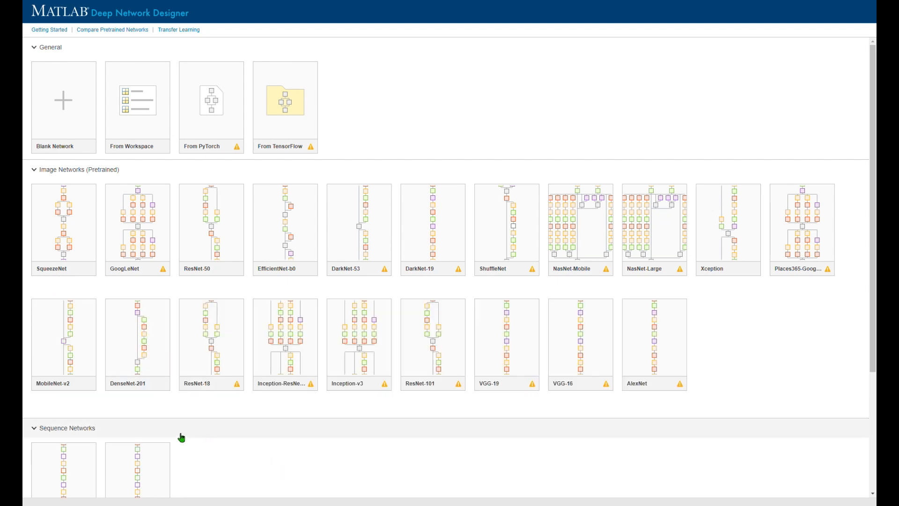
{"action": "mouse_move", "coordinate": [63, 343]}
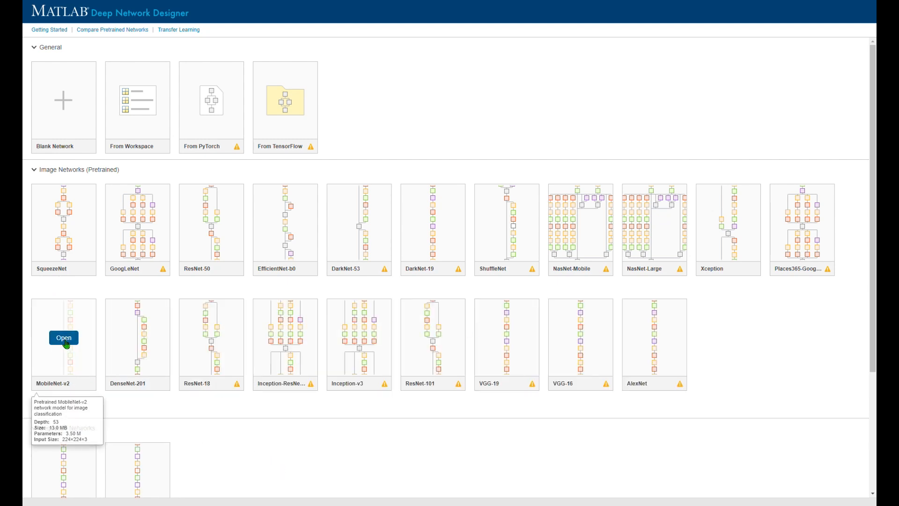
{"action": "left_click", "coordinate": [64, 337]}
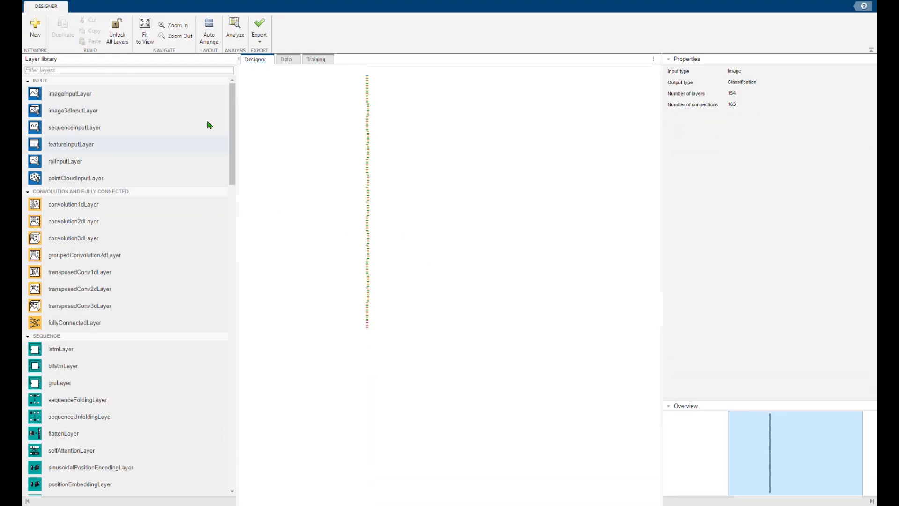
{"action": "mouse_move", "coordinate": [365, 331]}
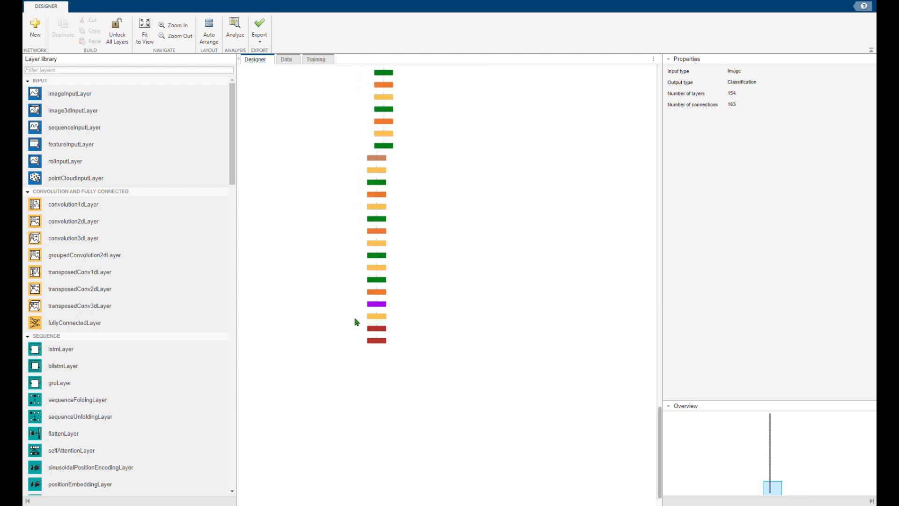
{"action": "mouse_move", "coordinate": [368, 325]}
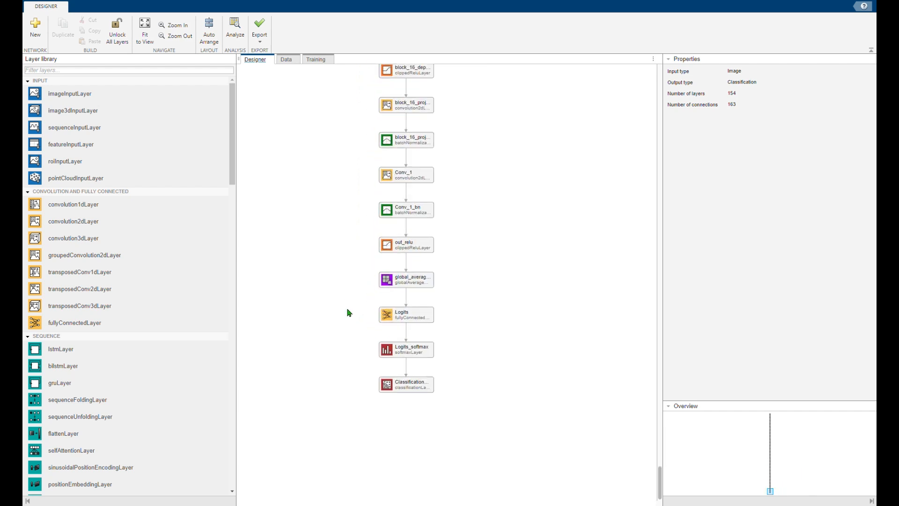
{"action": "left_click", "coordinate": [175, 26]}
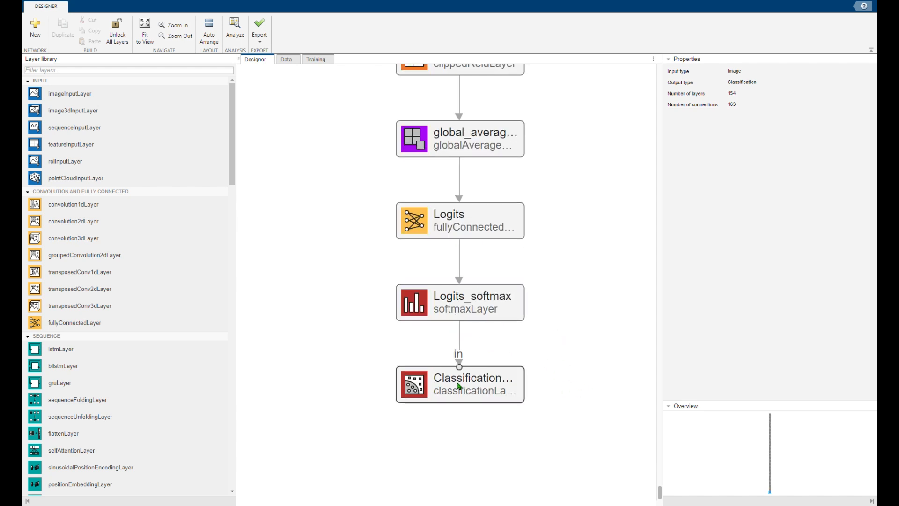
{"action": "left_click", "coordinate": [459, 221]}
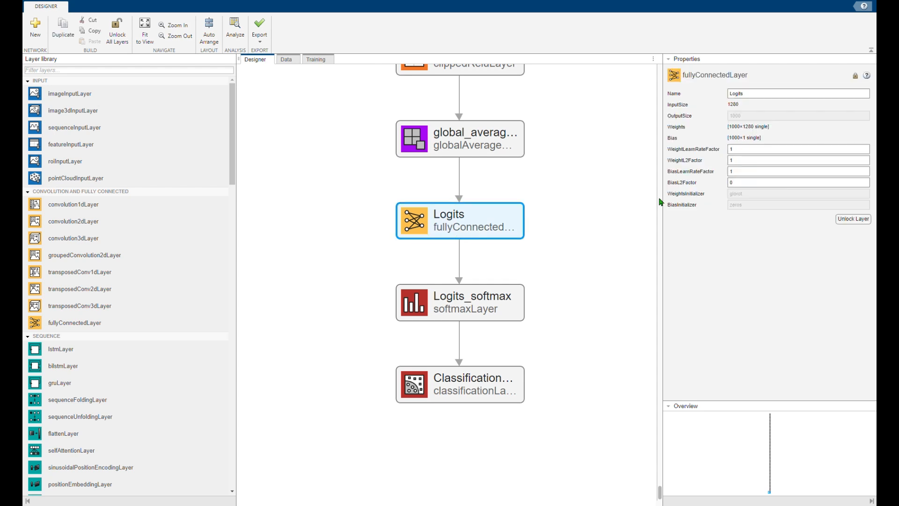
{"action": "left_click", "coordinate": [459, 384]}
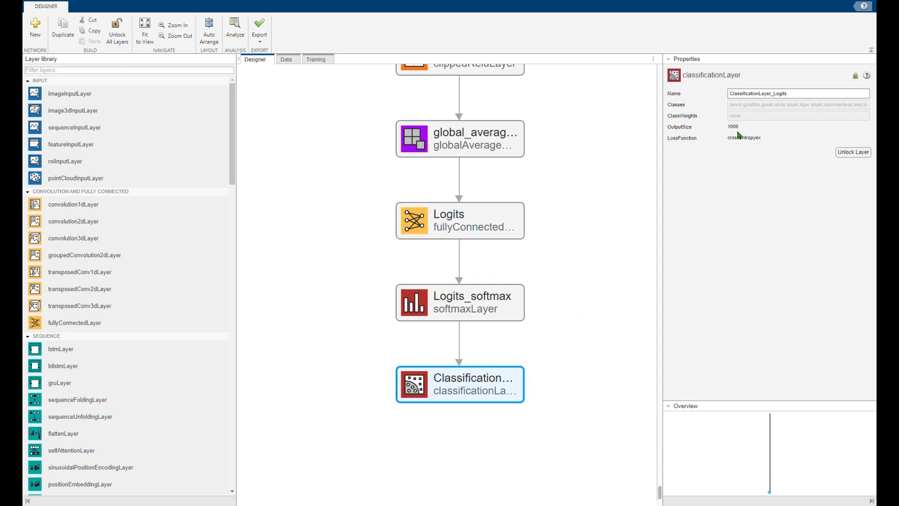
{"action": "mouse_move", "coordinate": [587, 367]}
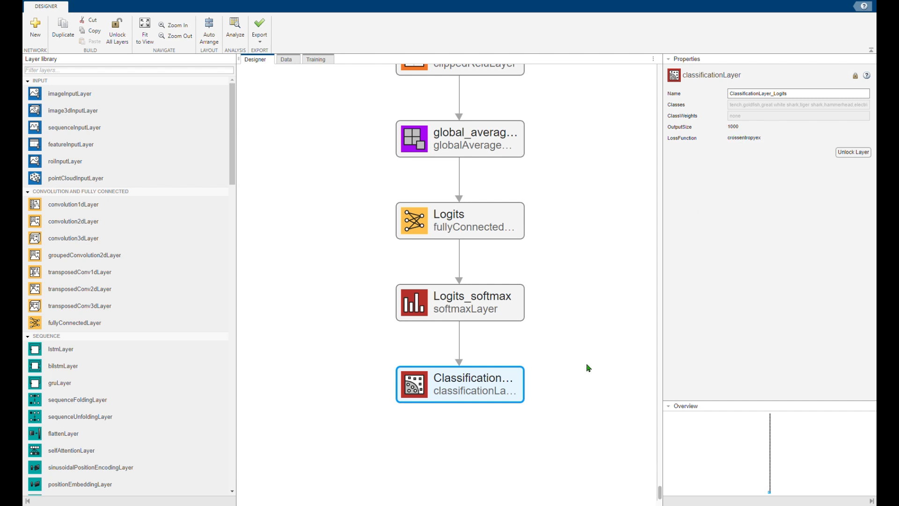
{"action": "left_click", "coordinate": [459, 221]}
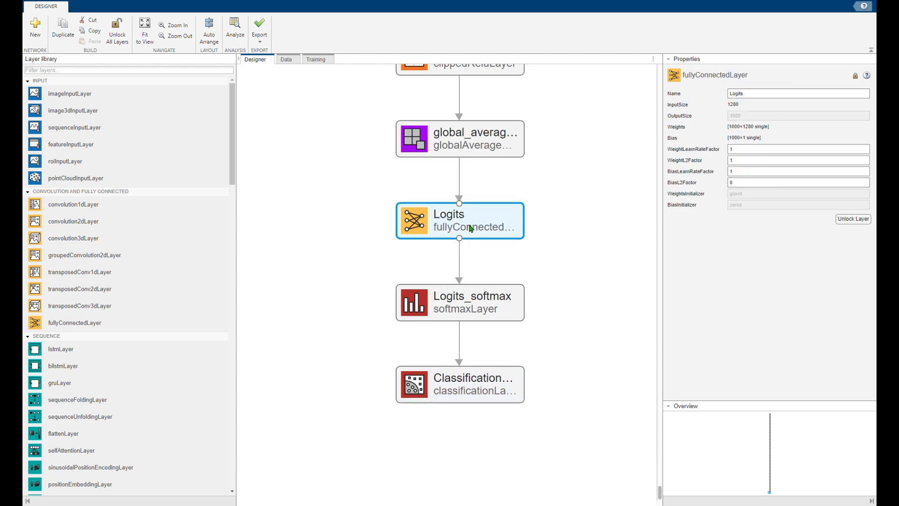
Replace the Logits and classification layers with a new fullyConnectedLayer of OutputSize 4.
{"action": "left_click", "coordinate": [459, 384]}
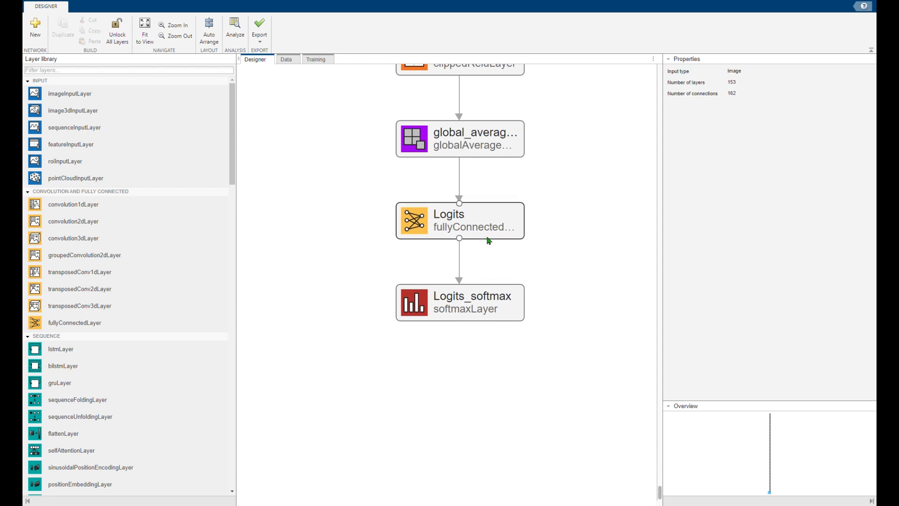
{"action": "left_click", "coordinate": [459, 221]}
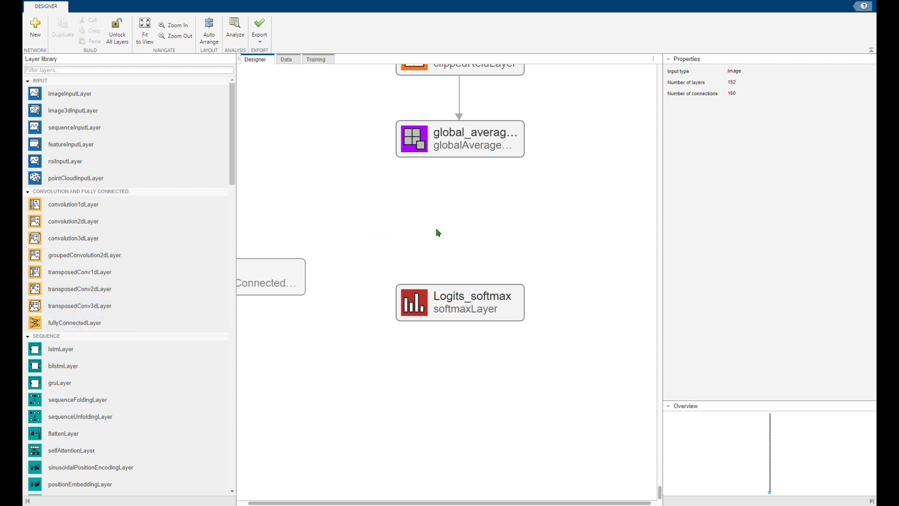
{"action": "left_click", "coordinate": [397, 223]}
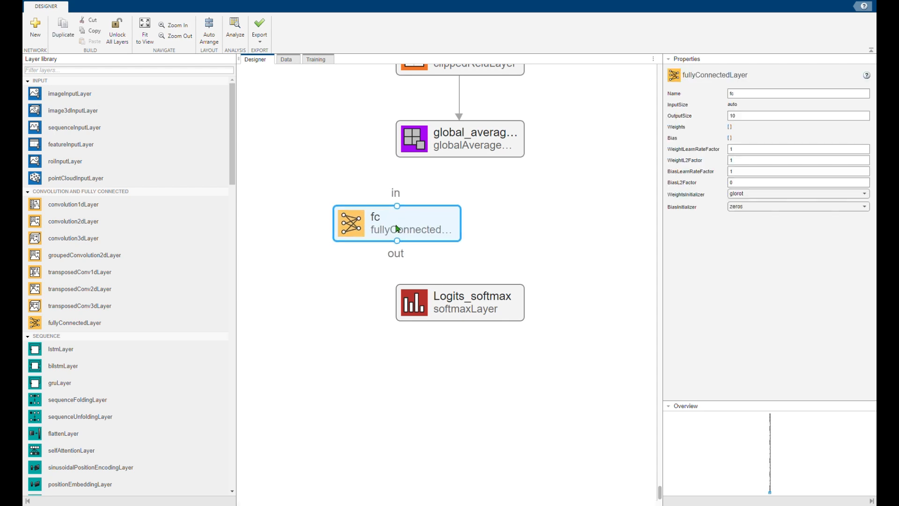
{"action": "left_click_drag", "start_coordinate": [395, 223], "coordinate": [441, 225]}
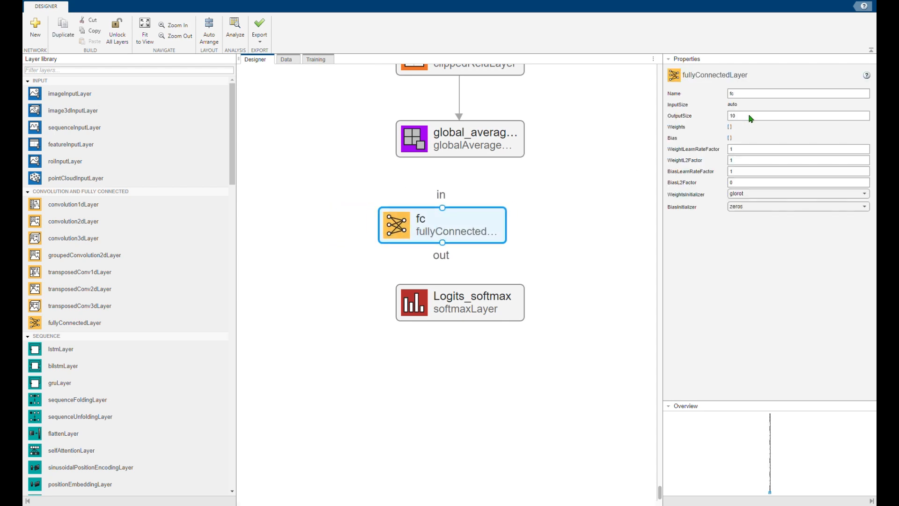
{"action": "left_click", "coordinate": [797, 116]}
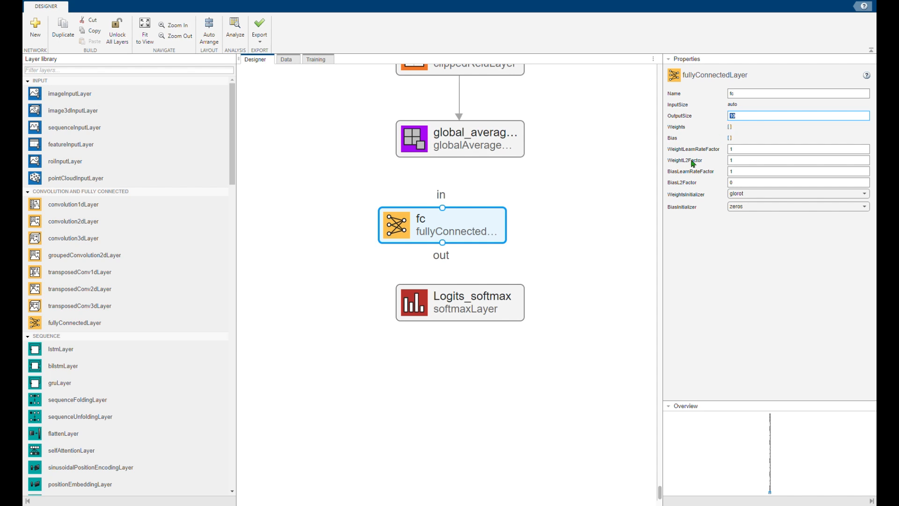
{"action": "type", "text": "4"}
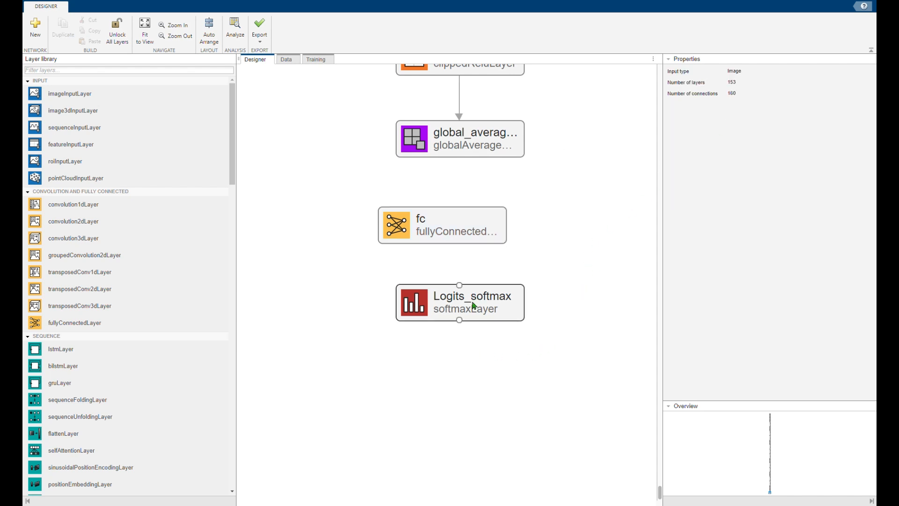
Add a new classificationLayer and reconnect pooling → fc → Logits_softmax → classoutput.
{"action": "left_click", "coordinate": [459, 302]}
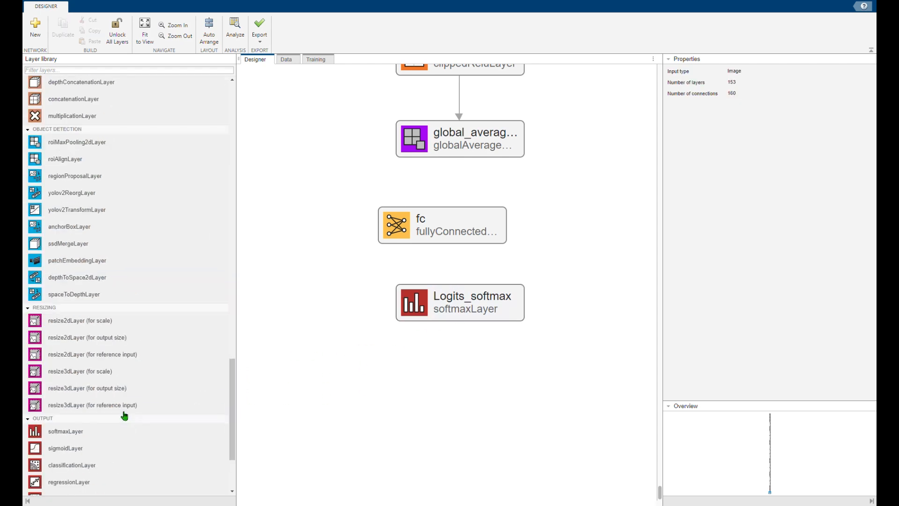
{"action": "scroll", "scroll_direction": "down", "scroll_amount": 3}
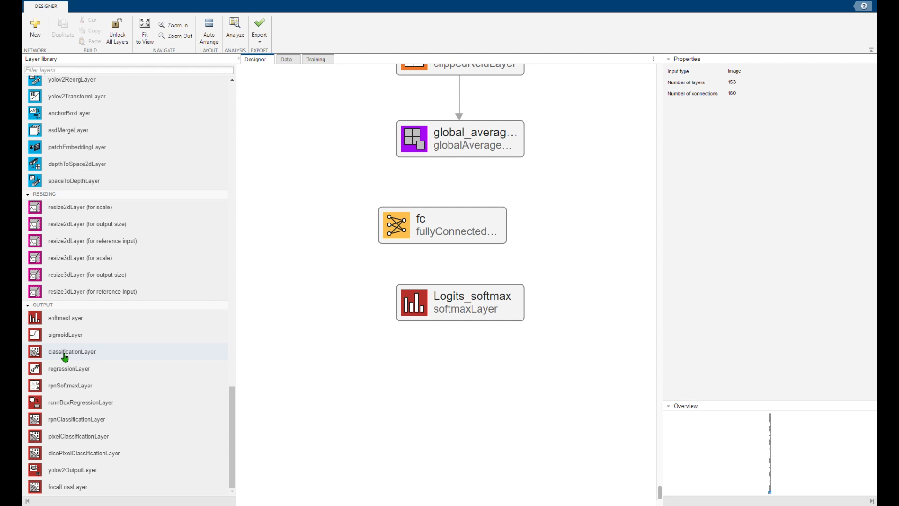
{"action": "left_click_drag", "start_coordinate": [71, 352], "coordinate": [268, 353]}
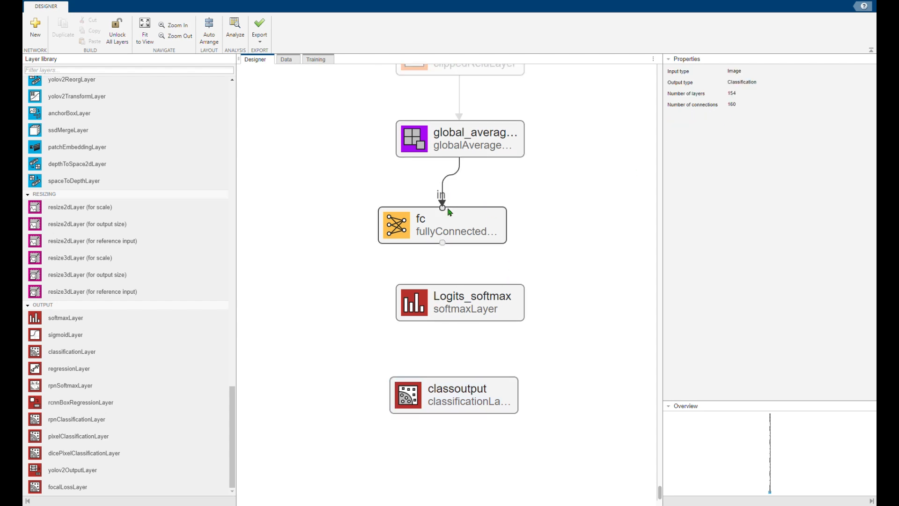
{"action": "left_click_drag", "start_coordinate": [442, 242], "coordinate": [459, 284]}
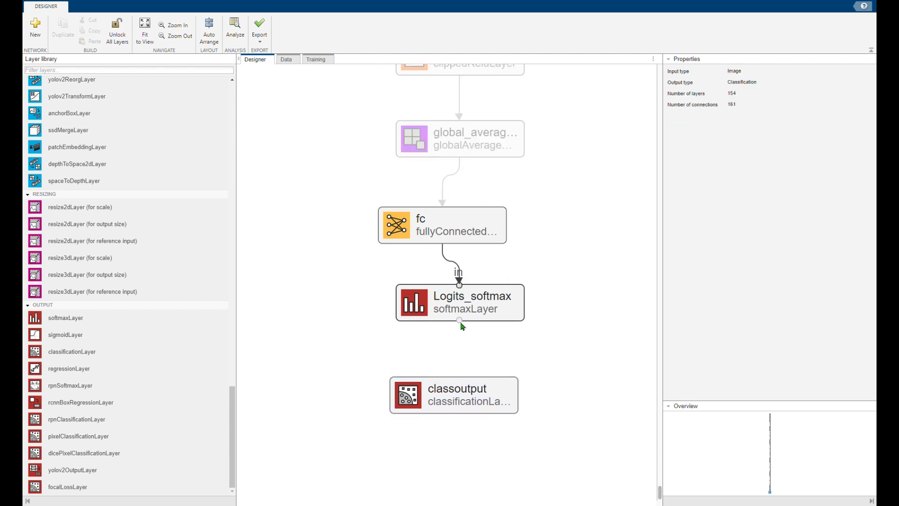
{"action": "left_click_drag", "start_coordinate": [459, 320], "coordinate": [454, 376]}
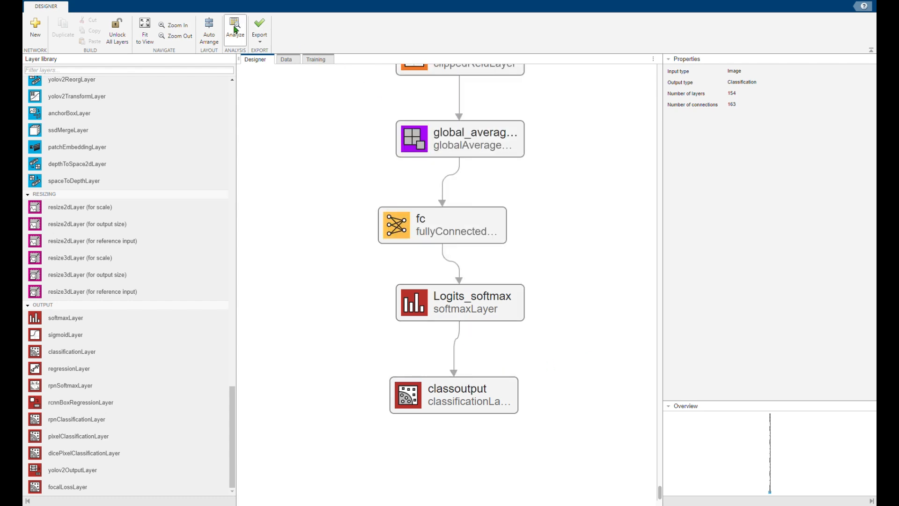
{"action": "left_click", "coordinate": [234, 30]}
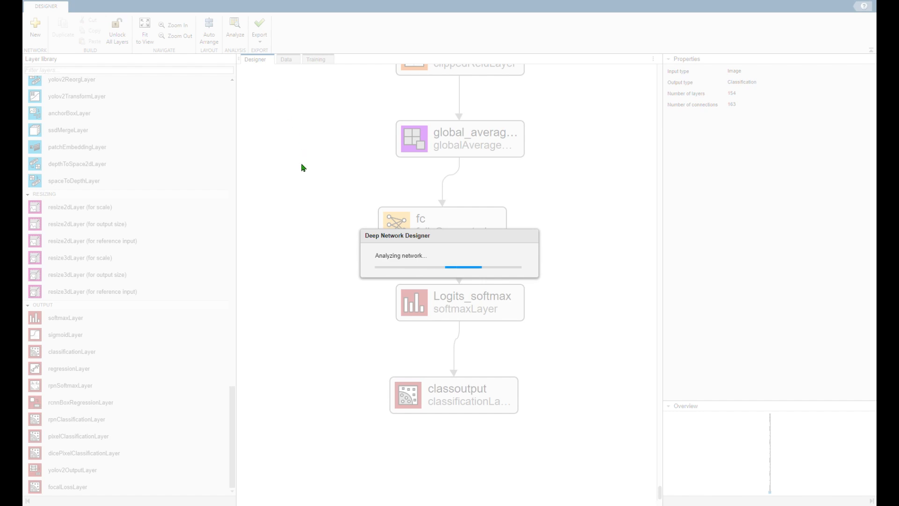
{"action": "mouse_move", "coordinate": [319, 223]}
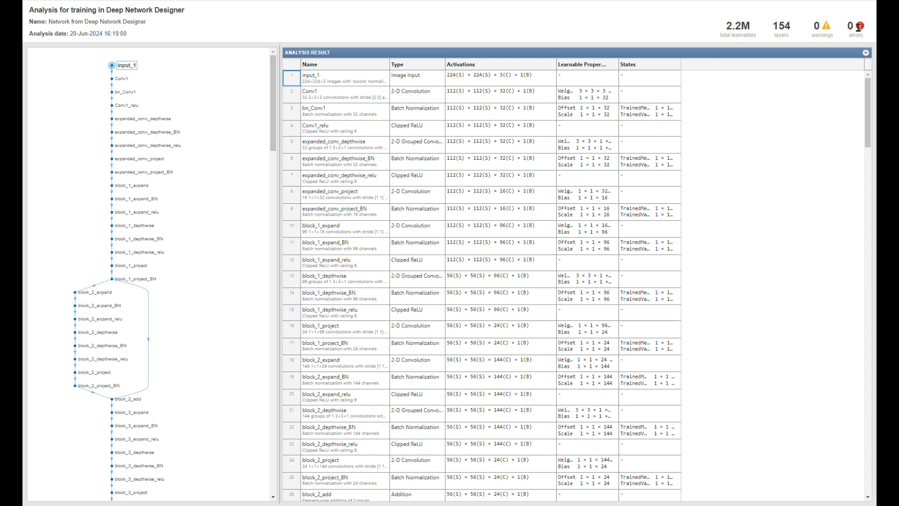
{"action": "mouse_move", "coordinate": [859, 99]}
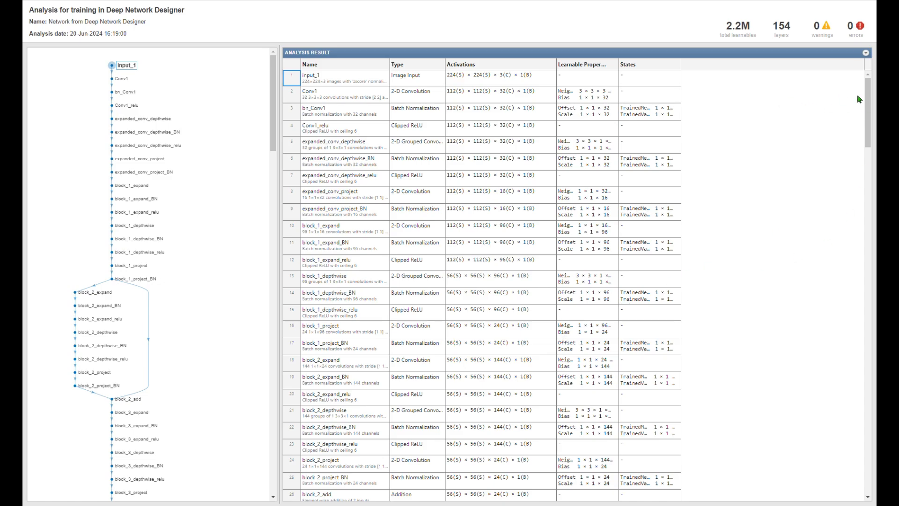
{"action": "scroll", "scroll_direction": "down", "scroll_amount": 3}
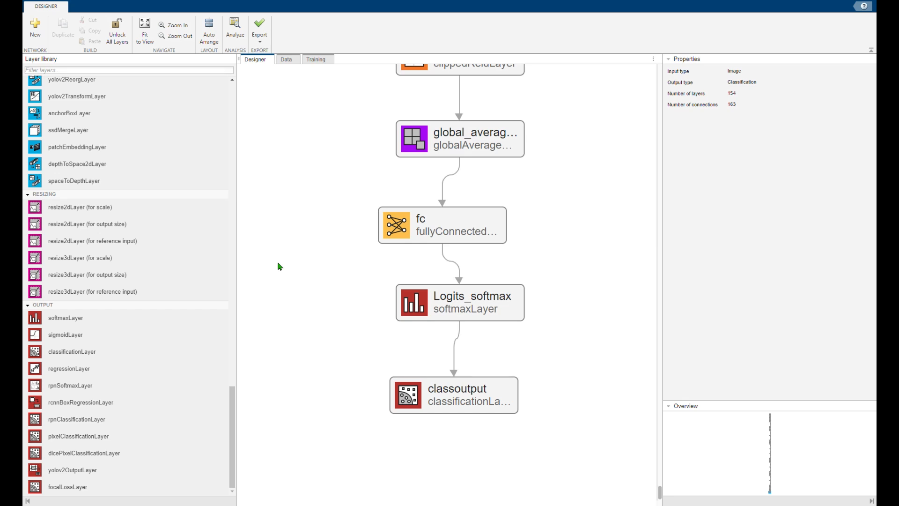
{"action": "left_click", "coordinate": [460, 303]}
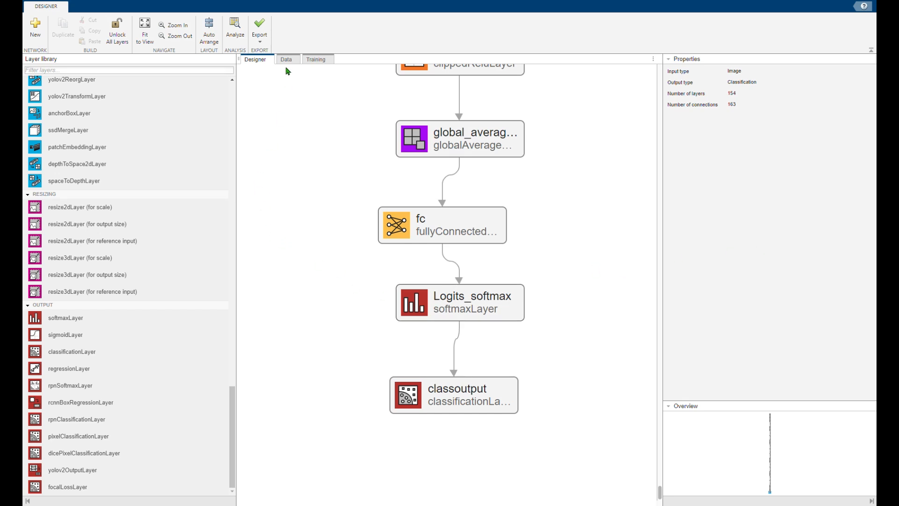
Choose the workspace ImageDatastore trainData (123 images) as the training source.
{"action": "left_click", "coordinate": [287, 60]}
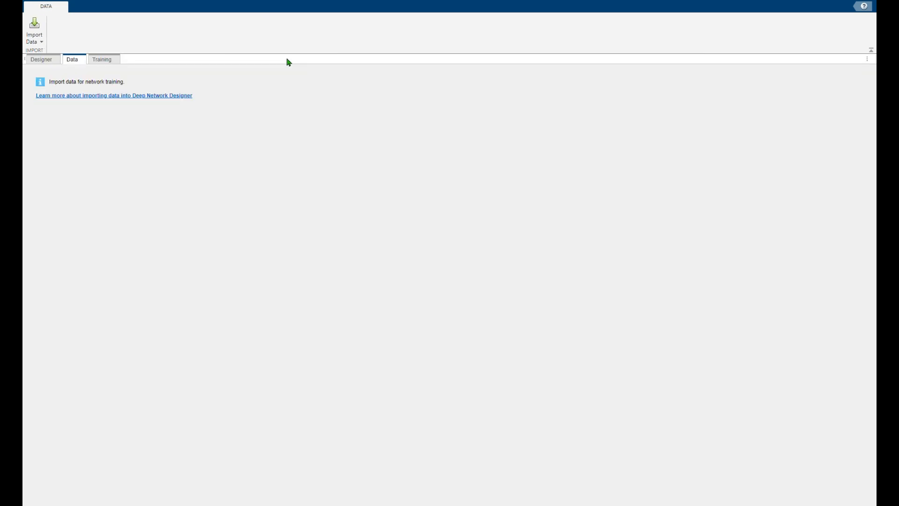
{"action": "left_click", "coordinate": [34, 30]}
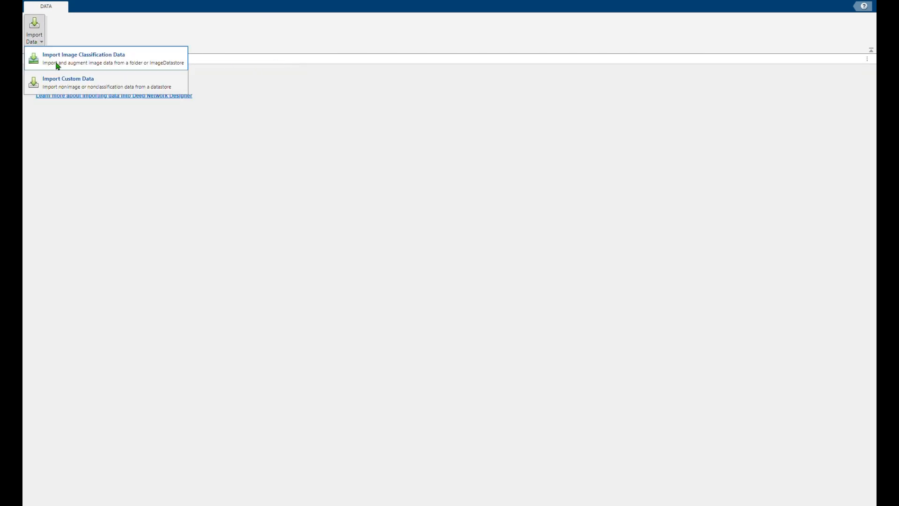
{"action": "left_click", "coordinate": [83, 58]}
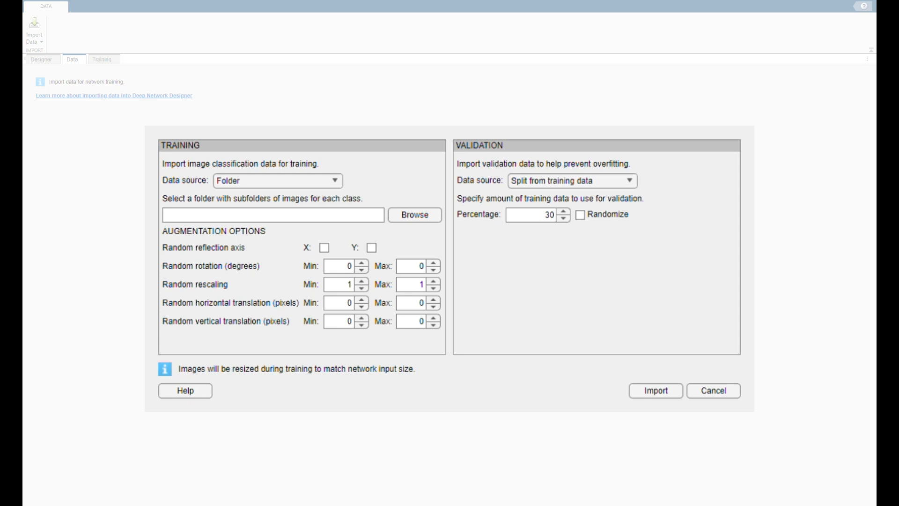
{"action": "left_click", "coordinate": [278, 181]}
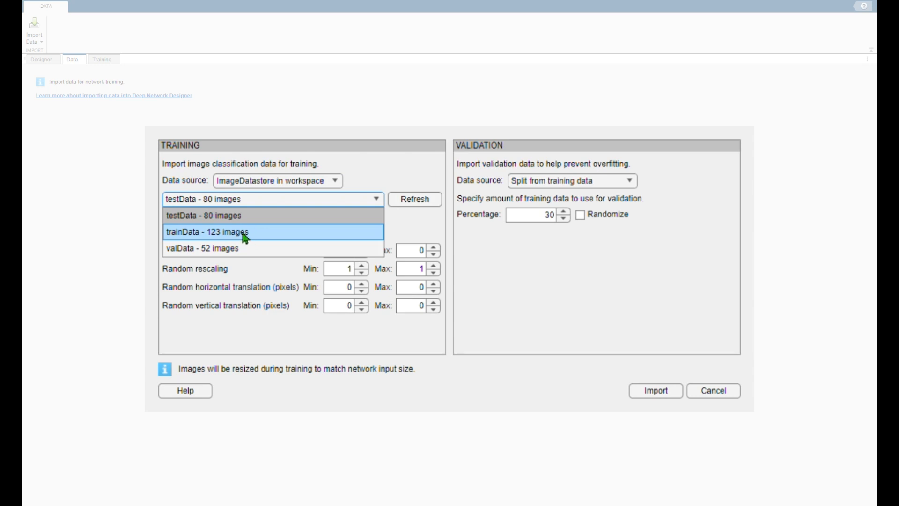
{"action": "left_click", "coordinate": [204, 232]}
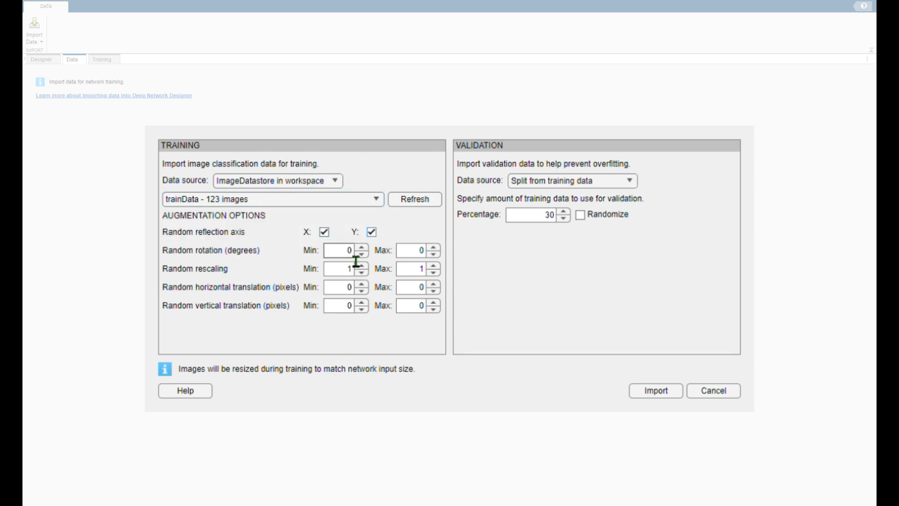
Set rotation to -17° and minimum rescaling 0.3, and use valData (52 images) for validation.
{"action": "type", "text": "-17"}
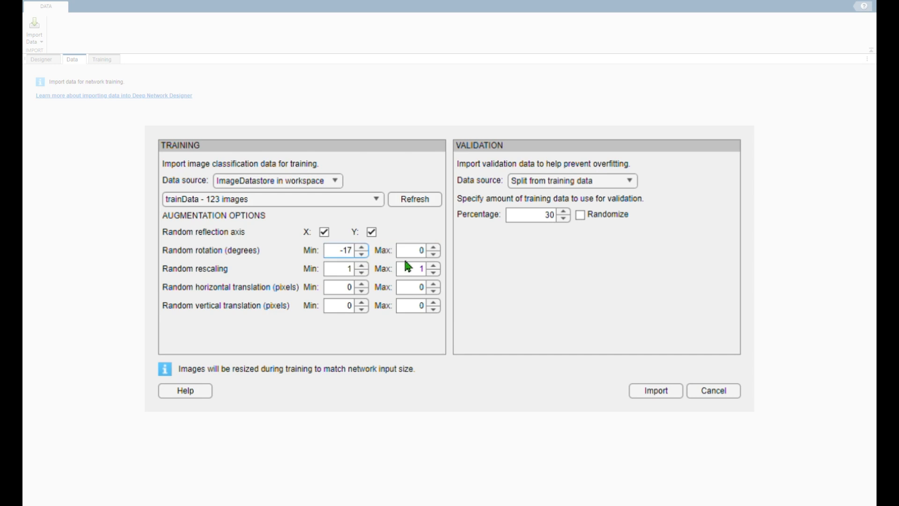
{"action": "left_click", "coordinate": [346, 269]}
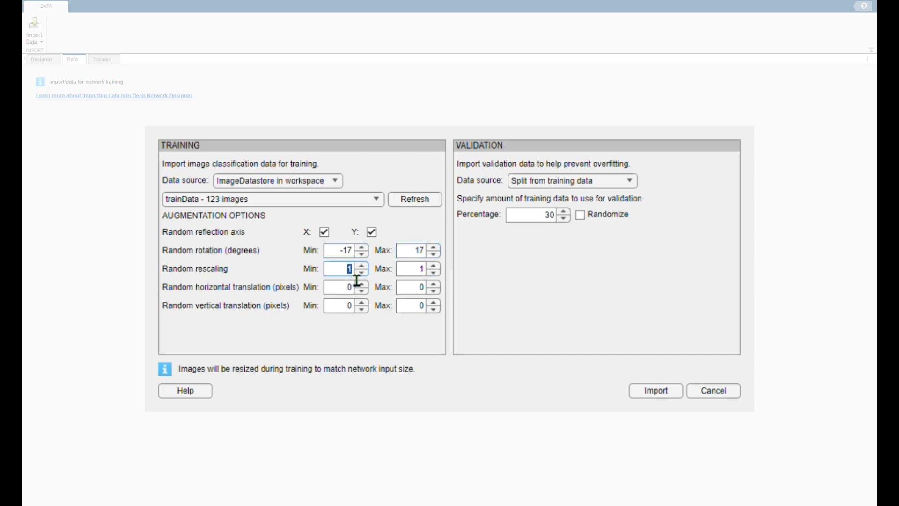
{"action": "type", "text": "0.3"}
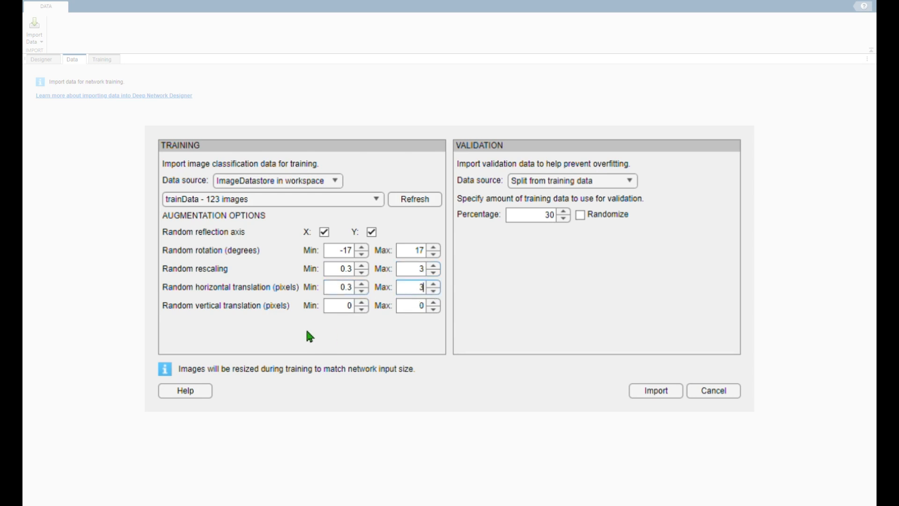
{"action": "left_click", "coordinate": [416, 305]}
{"action": "type", "text": "3"}
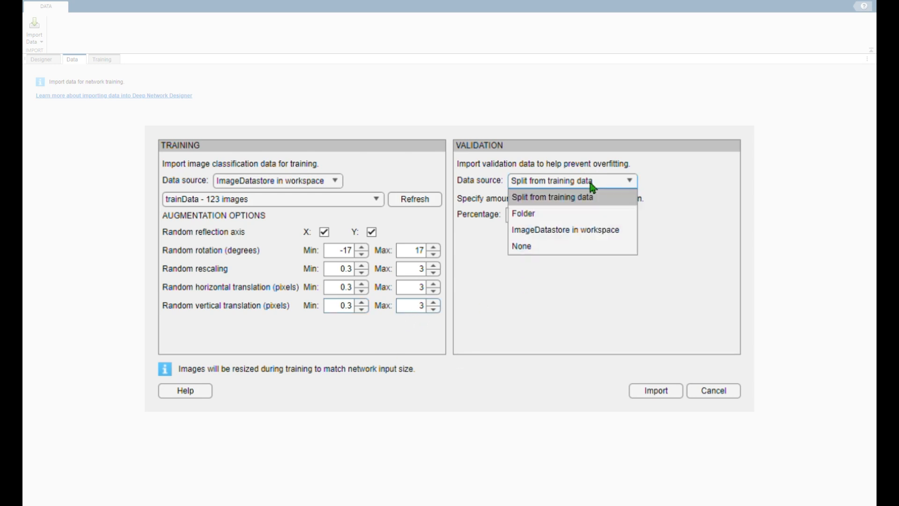
{"action": "left_click", "coordinate": [563, 229]}
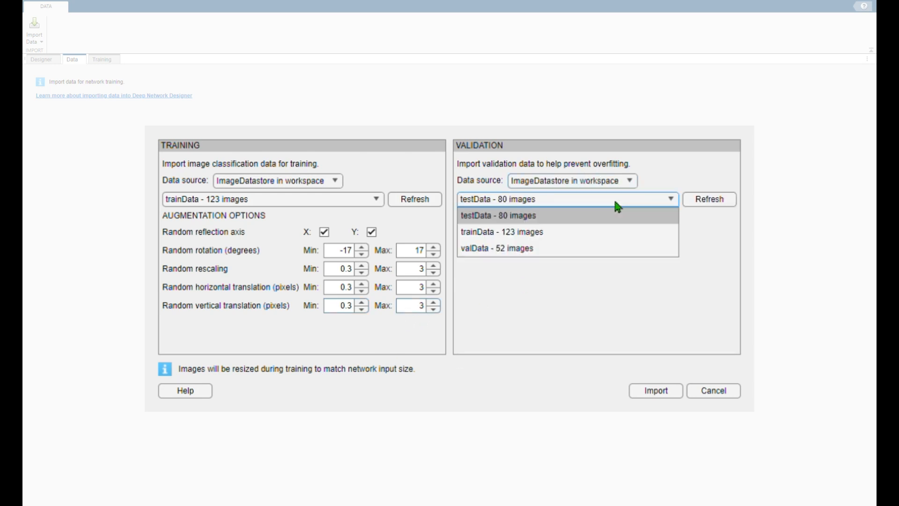
{"action": "left_click", "coordinate": [498, 247]}
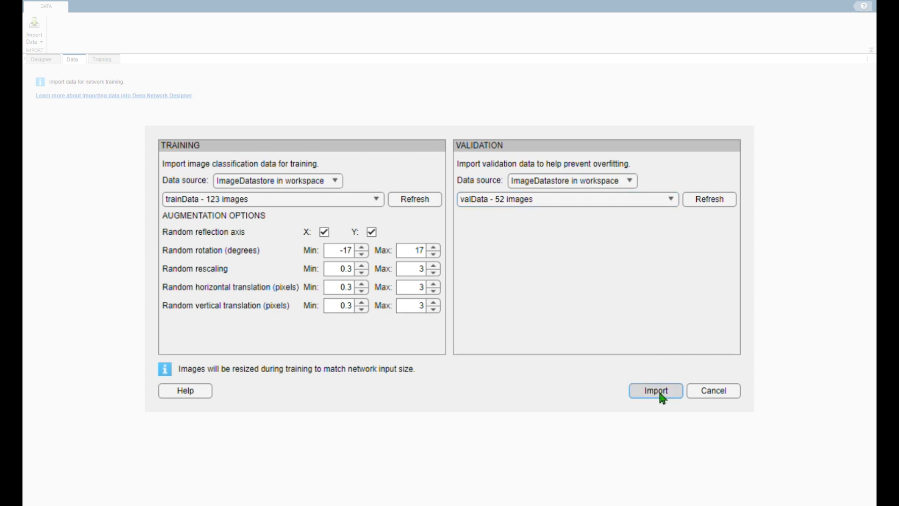
Import the data and view the validation summary, then return to the 123-image, 4-class training summary.
{"action": "left_click", "coordinate": [655, 391]}
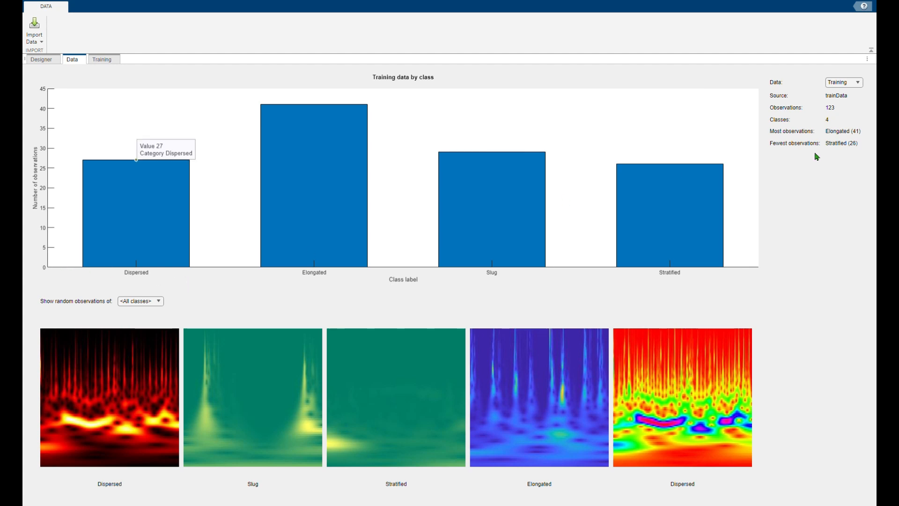
{"action": "left_click", "coordinate": [844, 83]}
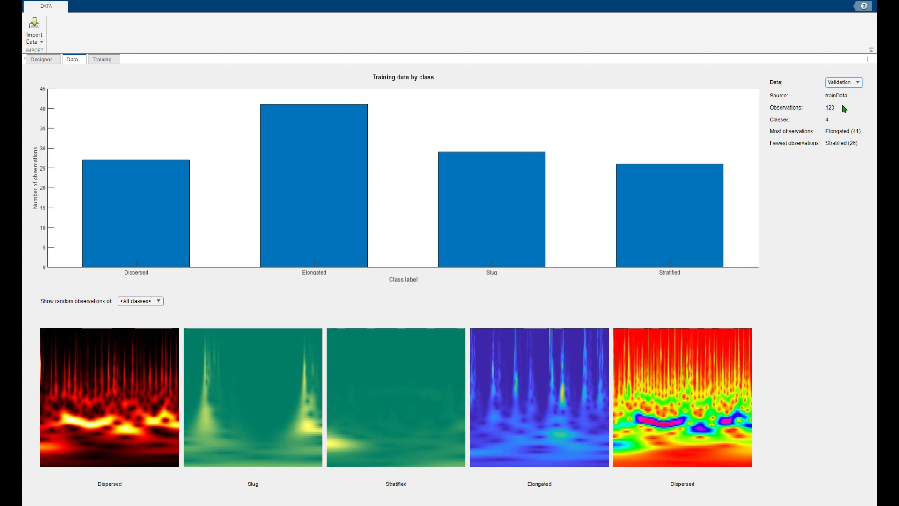
{"action": "left_click", "coordinate": [843, 83]}
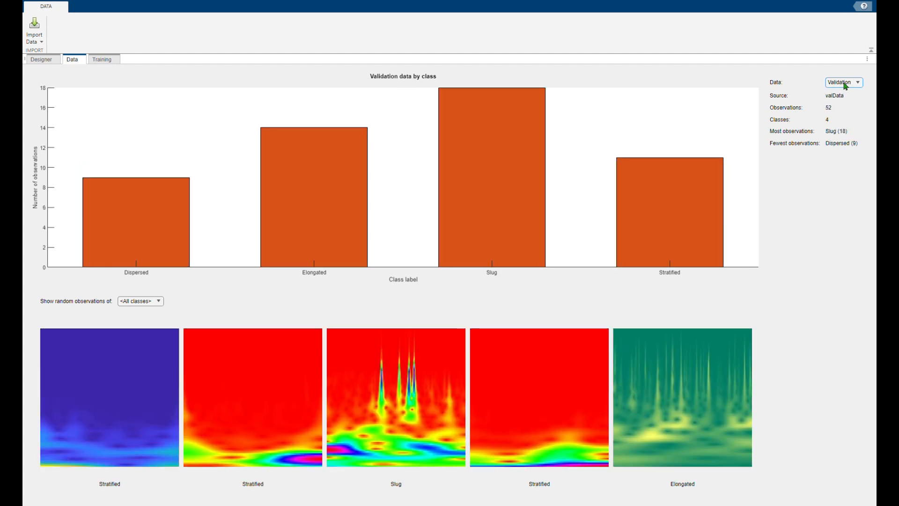
{"action": "left_click", "coordinate": [843, 83]}
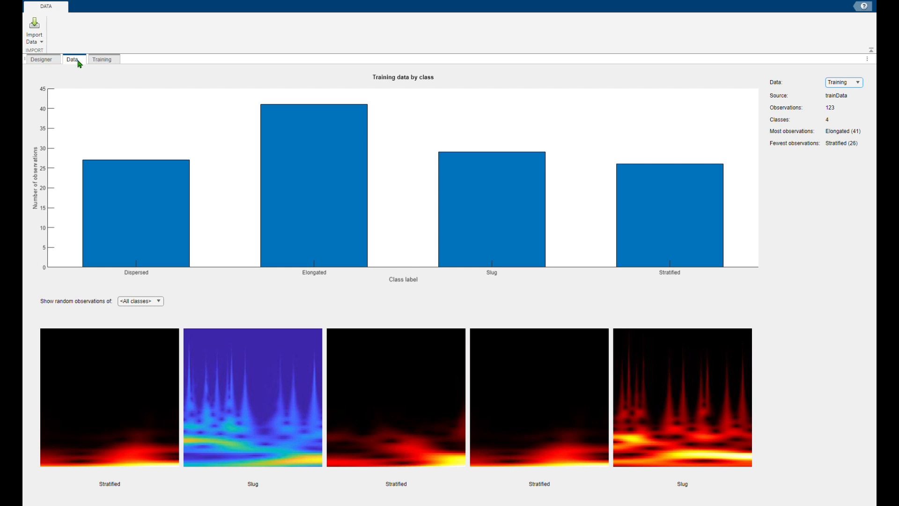
Set training options to MiniBatchSize 32 and ValidationFrequency 2 with adam and 30 epochs, and confirm.
{"action": "left_click", "coordinate": [102, 59]}
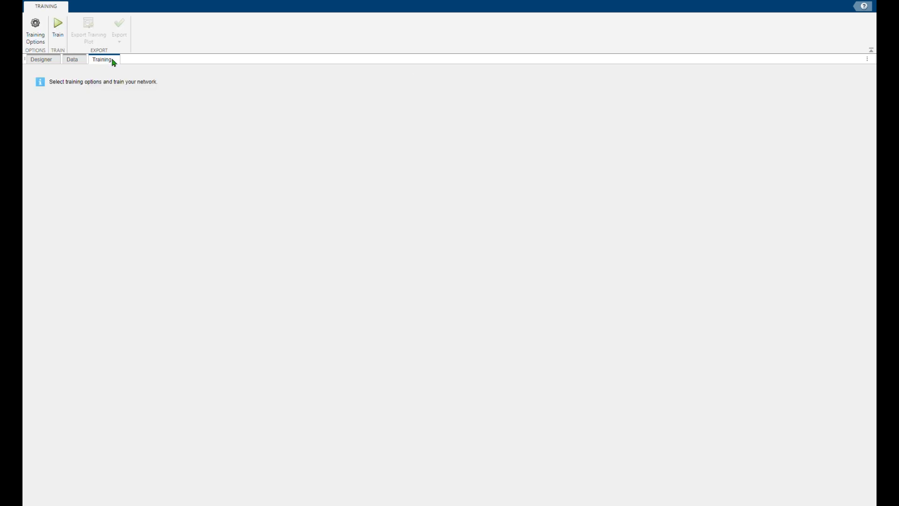
{"action": "left_click", "coordinate": [35, 29]}
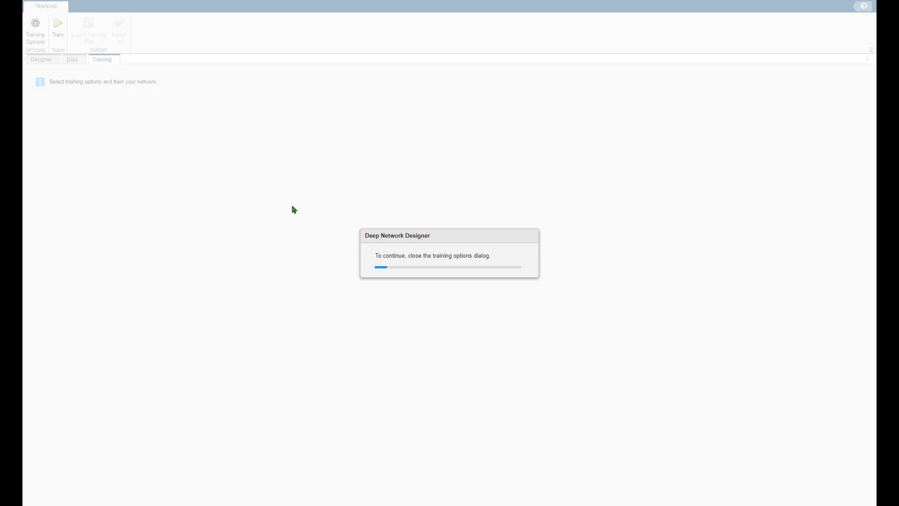
{"action": "left_click", "coordinate": [513, 122]}
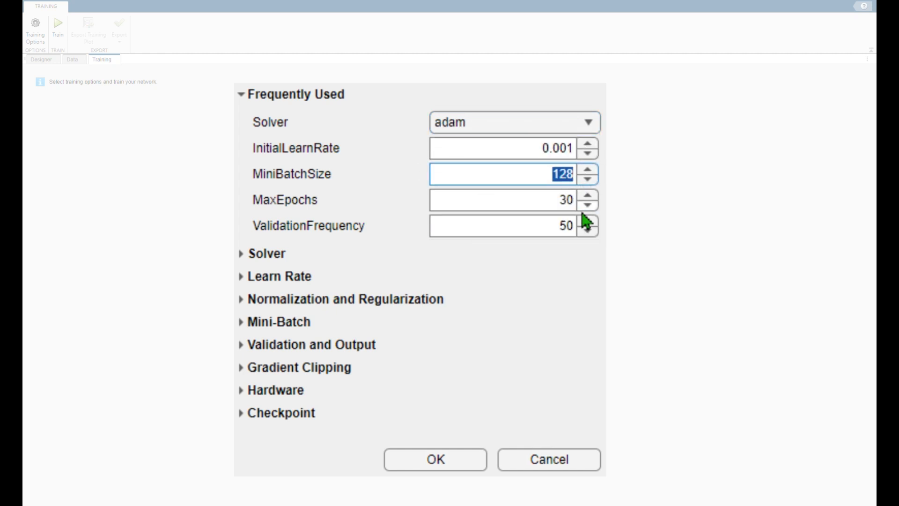
{"action": "type", "text": "32"}
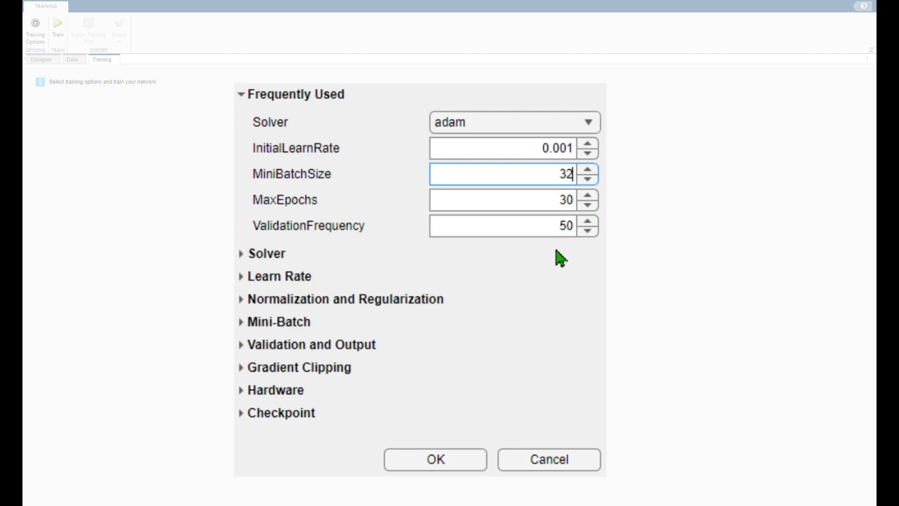
{"action": "type", "text": "2"}
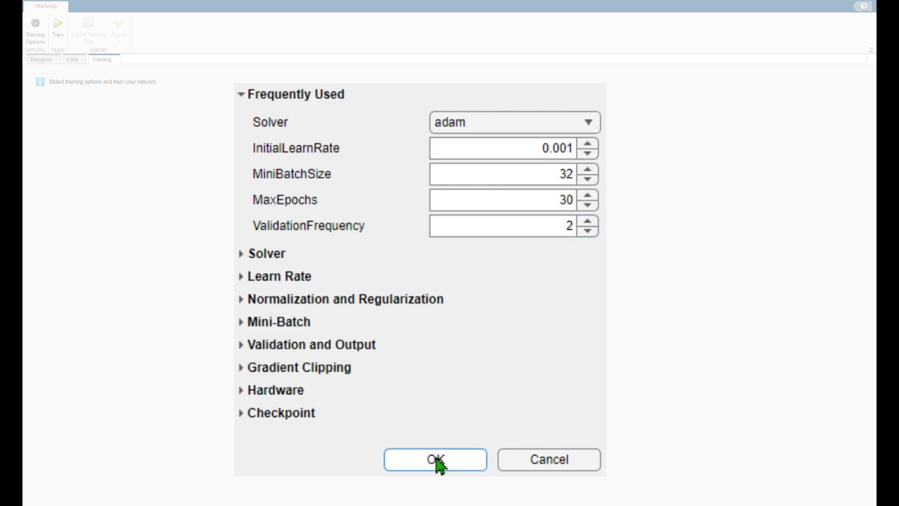
{"action": "left_click", "coordinate": [436, 459]}
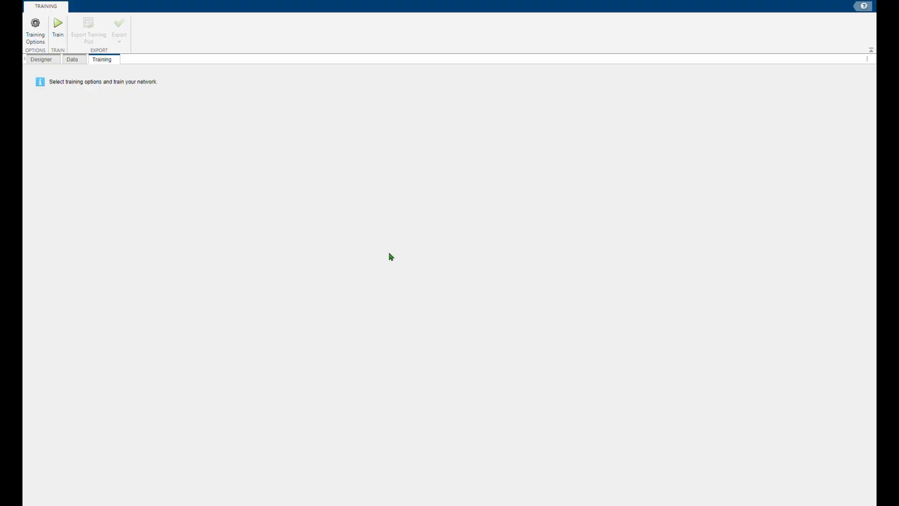
Train the network through 30 epochs to 94.23% validation accuracy.
{"action": "left_click", "coordinate": [57, 29]}
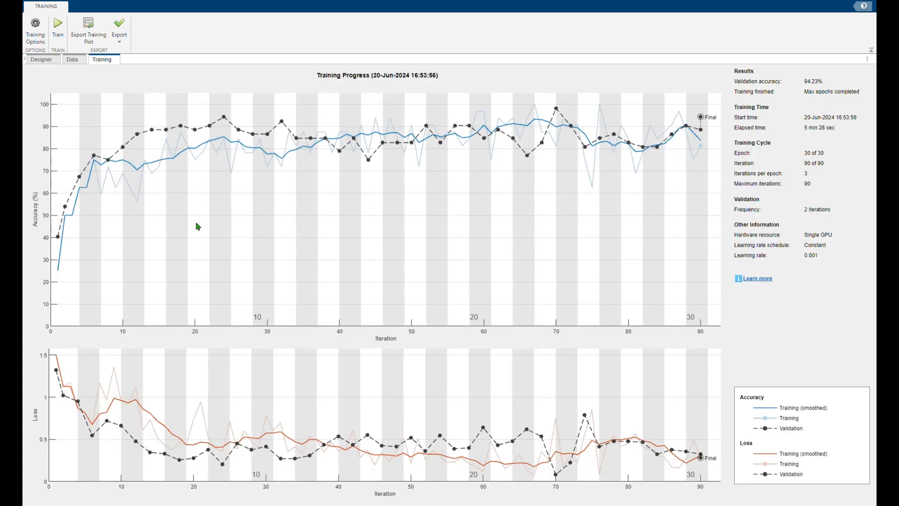
Export trainedNetwork_1 and trainInfoStruct_1 to the workspace and begin save('trainedNetwork_1'.
{"action": "left_click", "coordinate": [119, 29]}
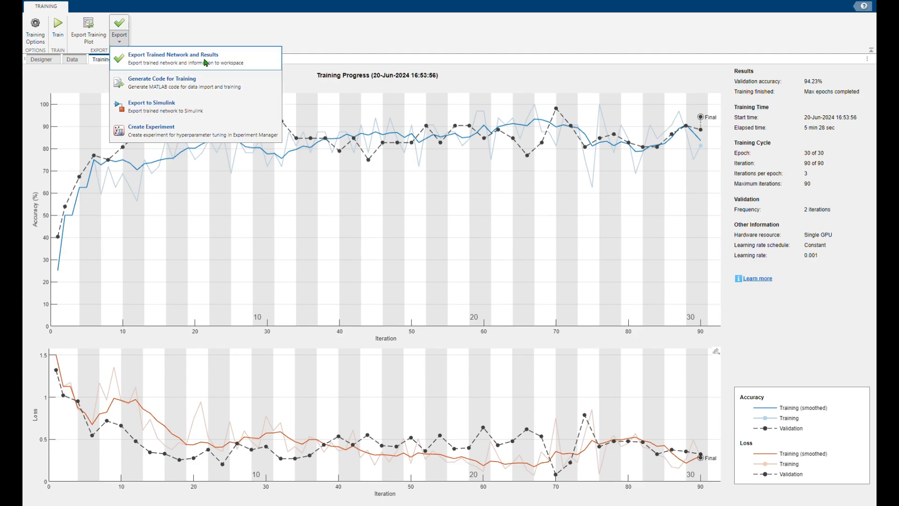
{"action": "left_click", "coordinate": [172, 54]}
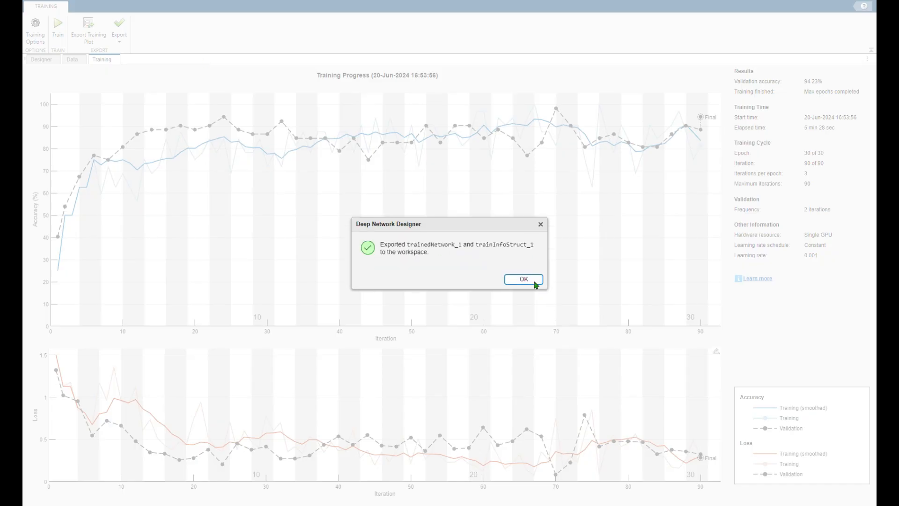
{"action": "left_click", "coordinate": [523, 279]}
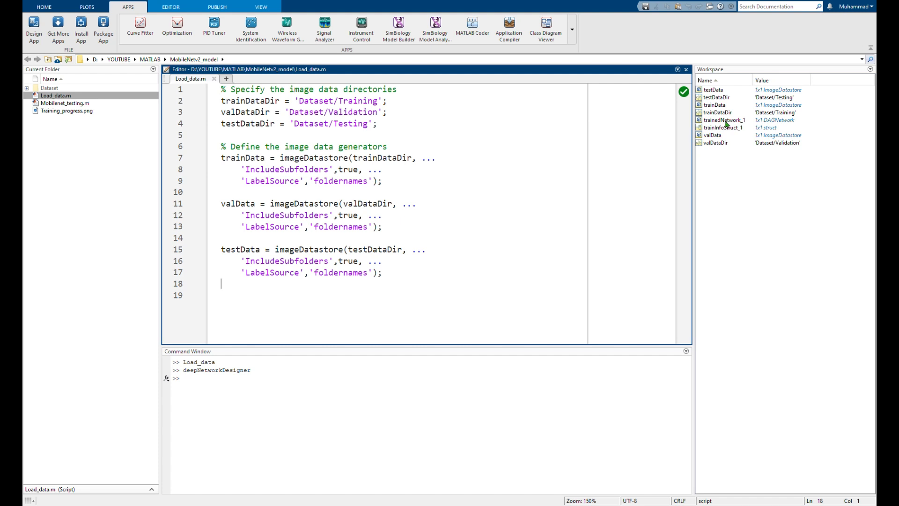
{"action": "type", "text": "save('"}
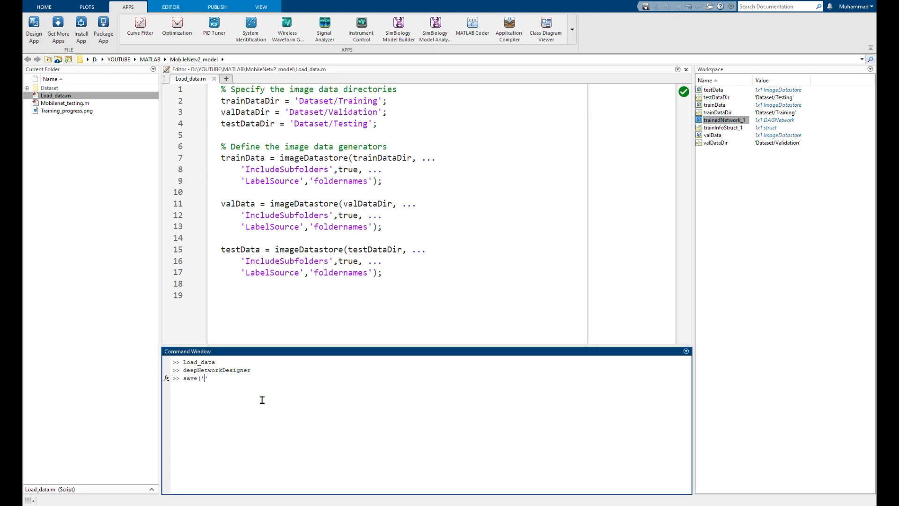
{"action": "type", "text": "trainedNetwork_1'"}
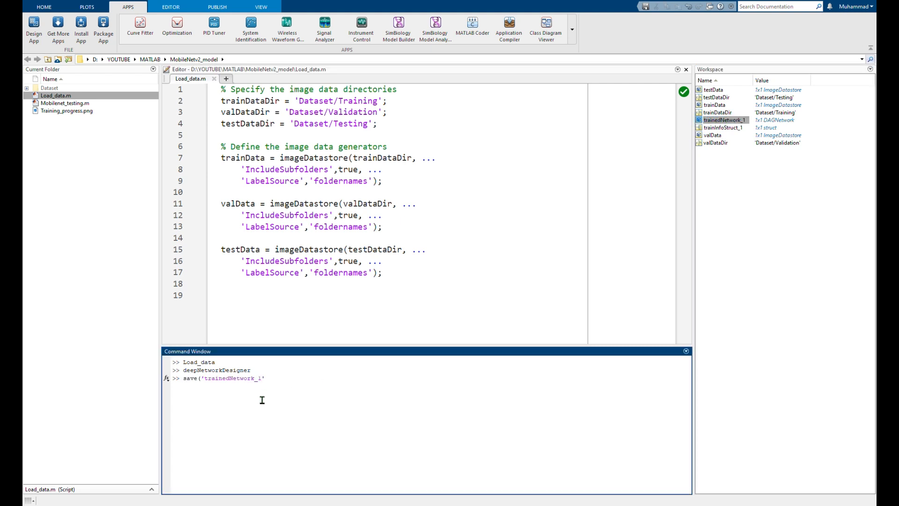